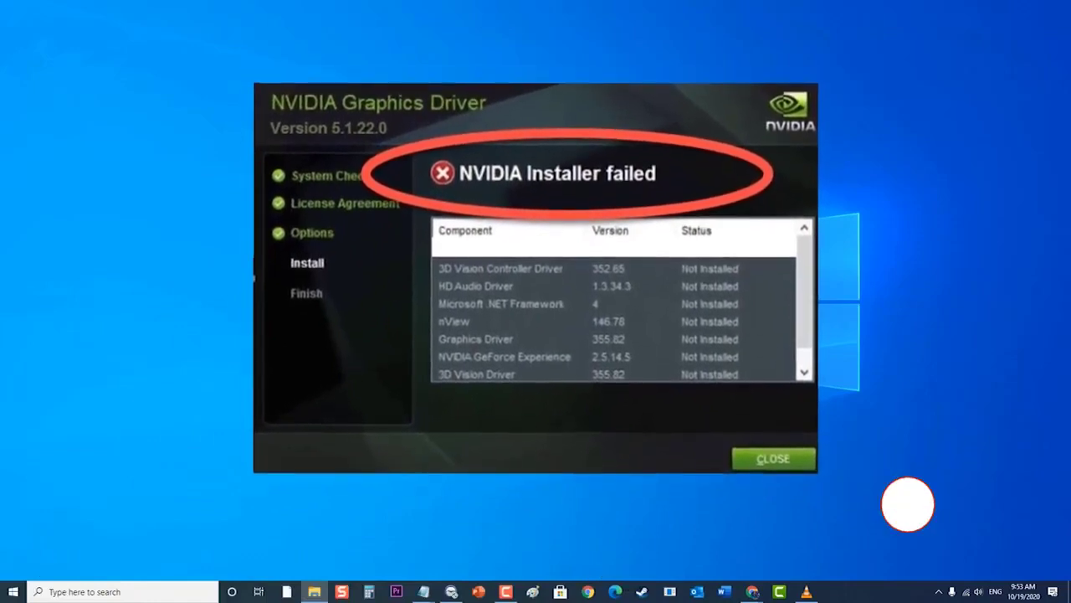
Step: Bring up the Start menu power options, then dismiss it without restarting
{"action": "left_click", "coordinate": [772, 458]}
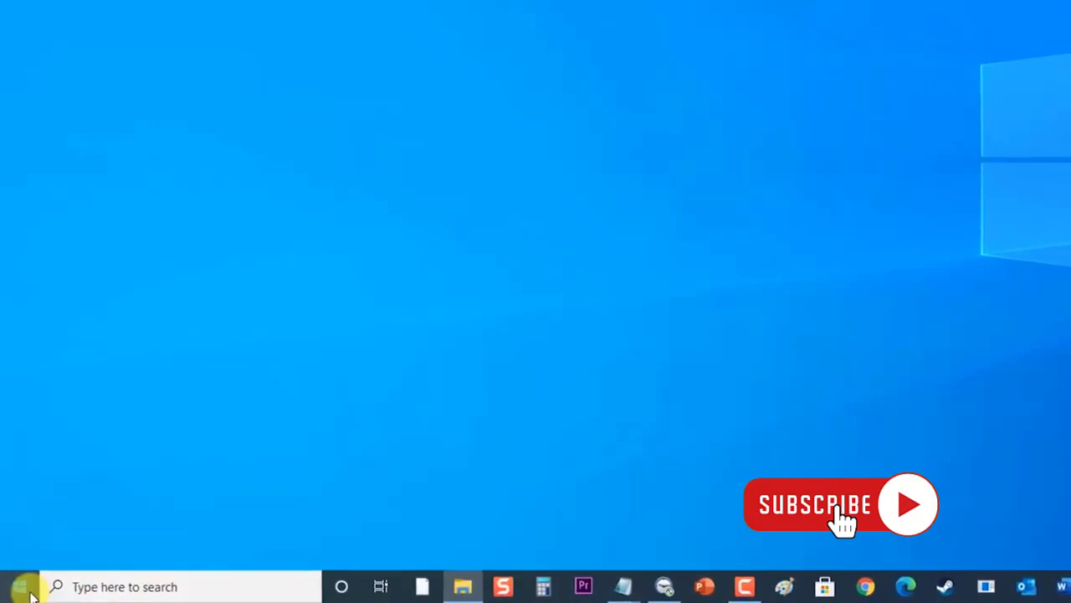
{"action": "left_click", "coordinate": [18, 586]}
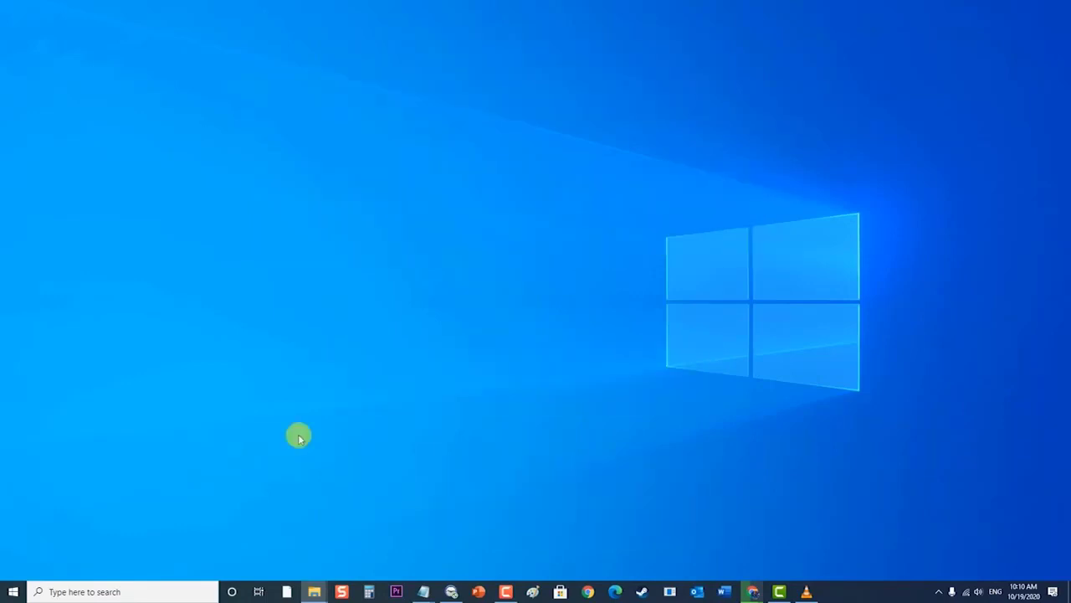
{"action": "left_click", "coordinate": [12, 591]}
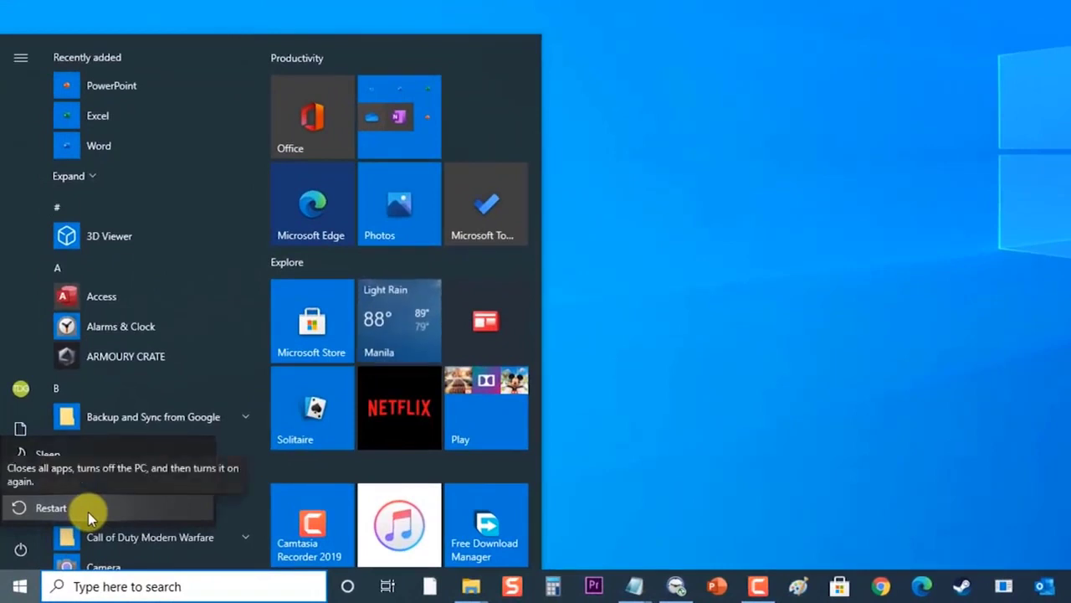
{"action": "mouse_move", "coordinate": [806, 326]}
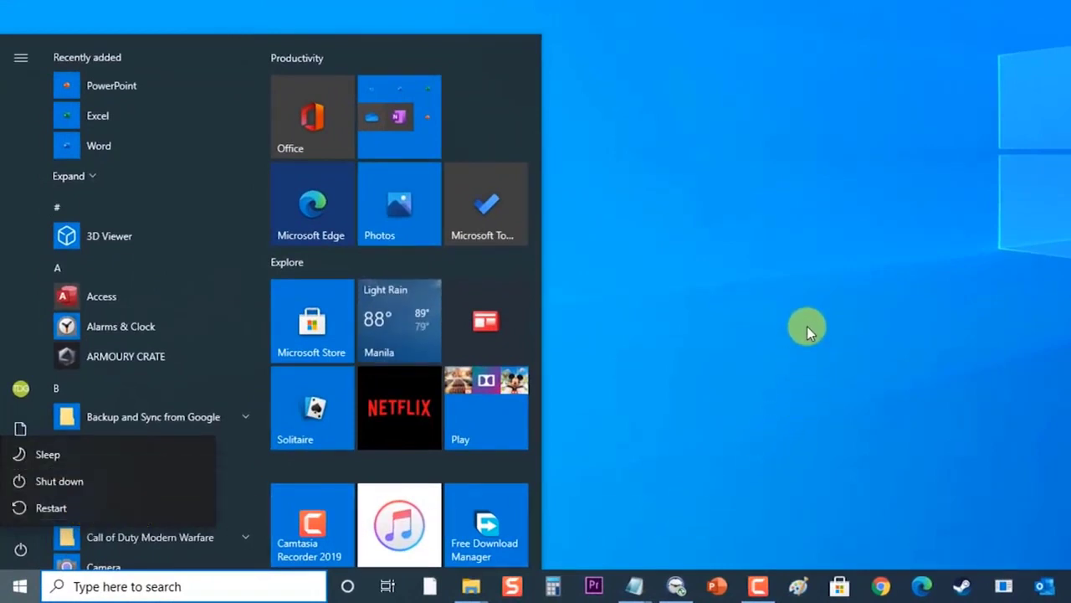
{"action": "left_click", "coordinate": [808, 327]}
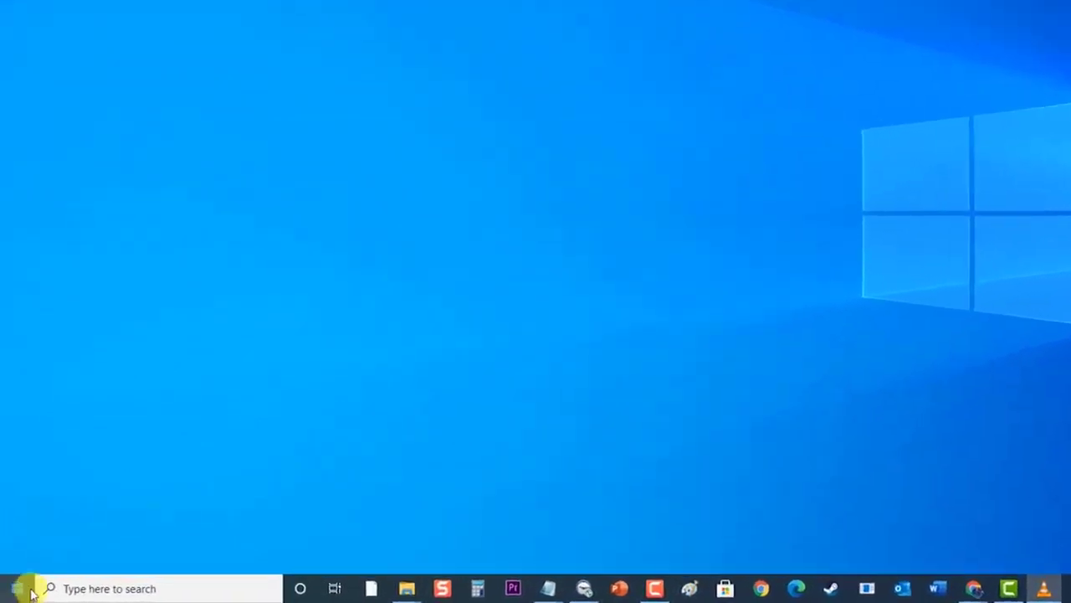
Step: Open Windows Settings to Update & Security, showing Windows Update is up to date
{"action": "left_click", "coordinate": [21, 588]}
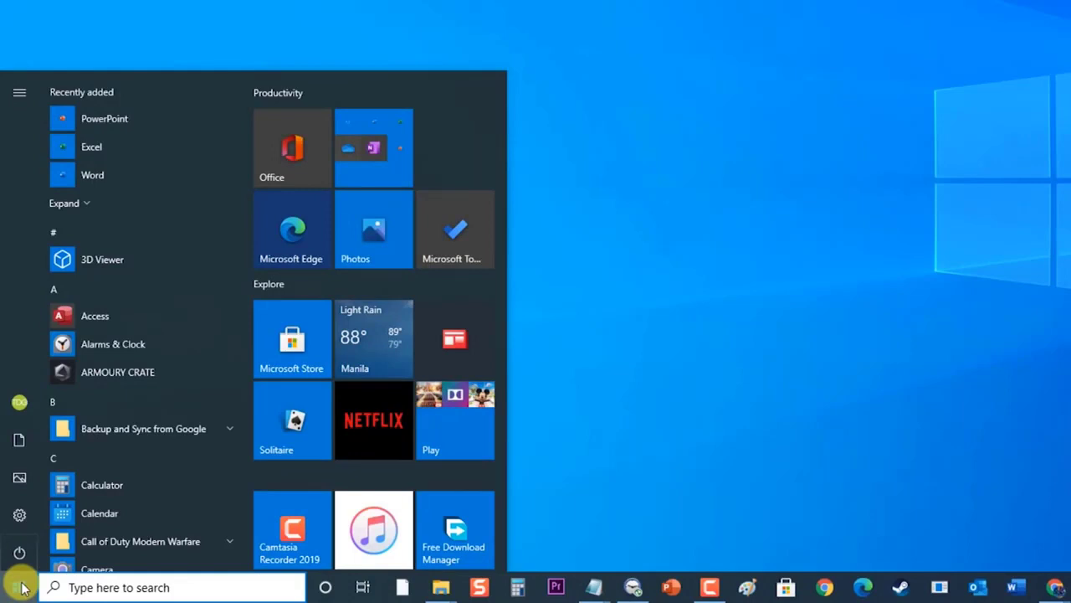
{"action": "left_click", "coordinate": [20, 515]}
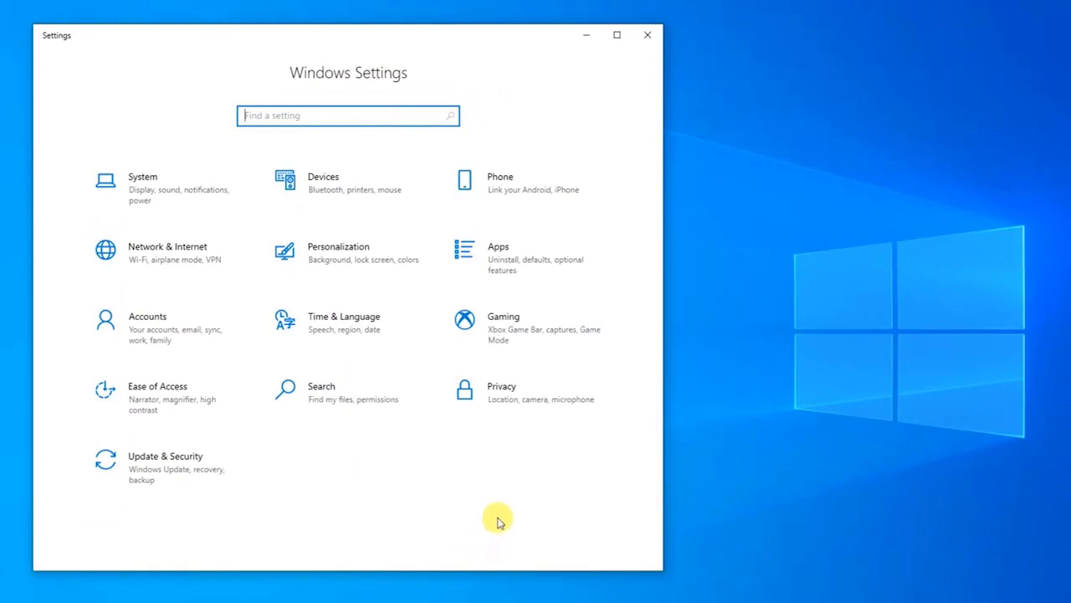
{"action": "mouse_move", "coordinate": [492, 509]}
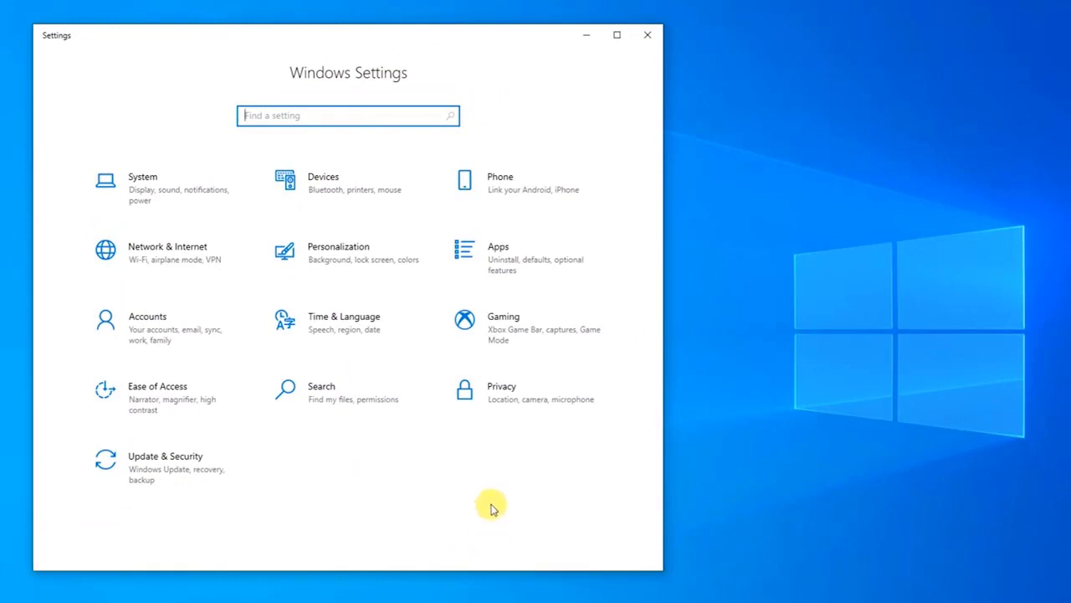
{"action": "mouse_move", "coordinate": [429, 488]}
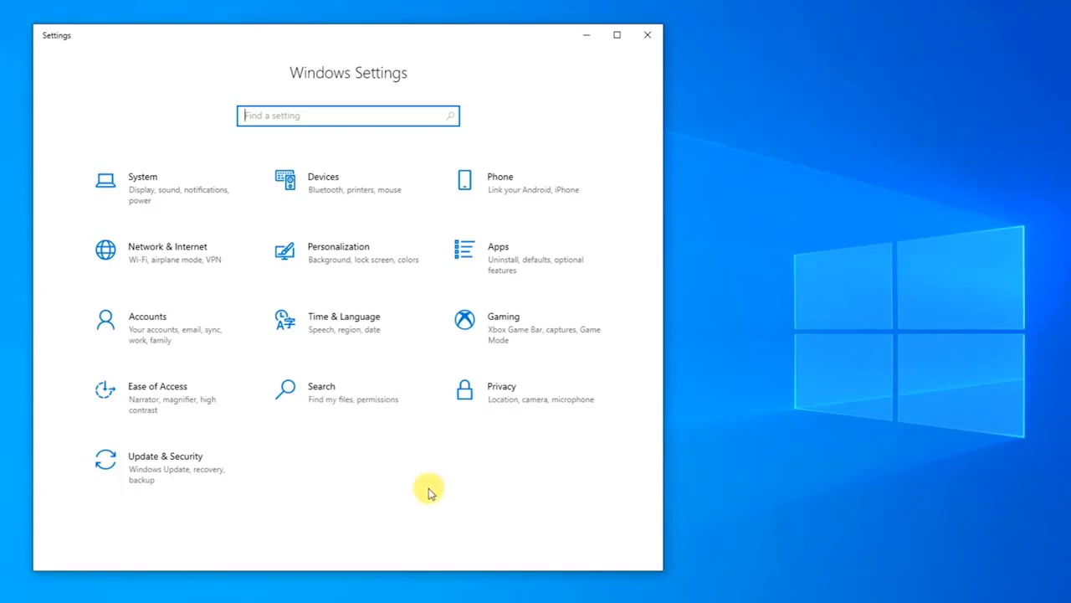
{"action": "left_click", "coordinate": [165, 467]}
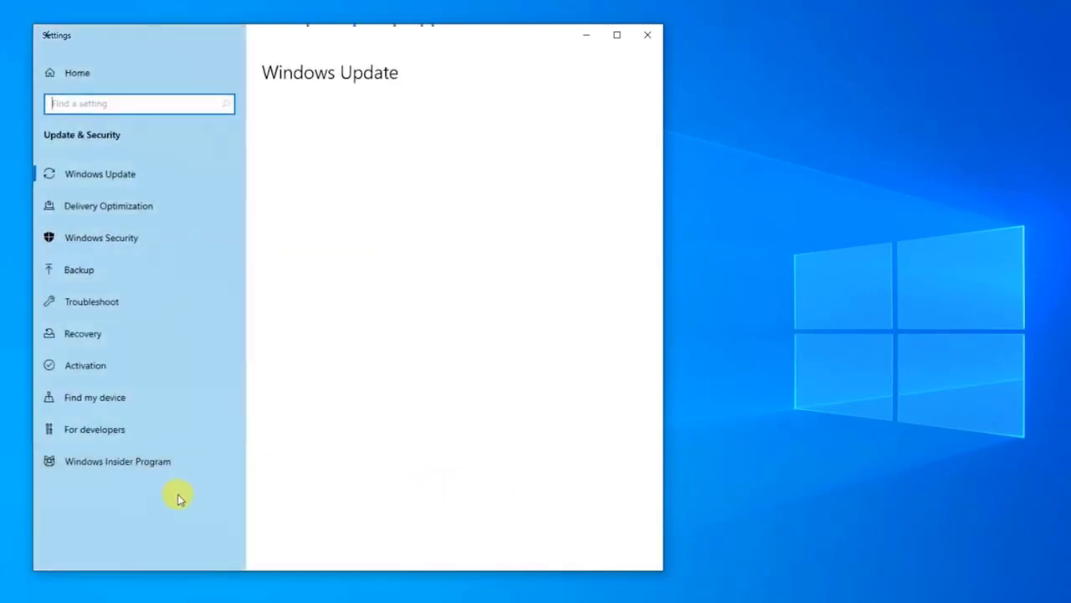
{"action": "left_click", "coordinate": [99, 173]}
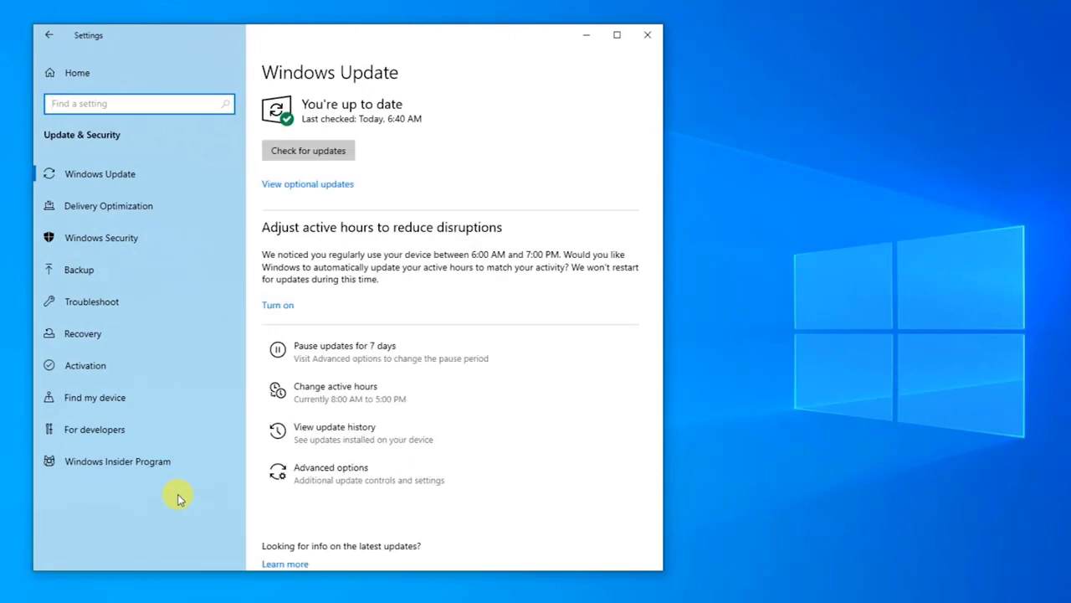
{"action": "mouse_move", "coordinate": [150, 238]}
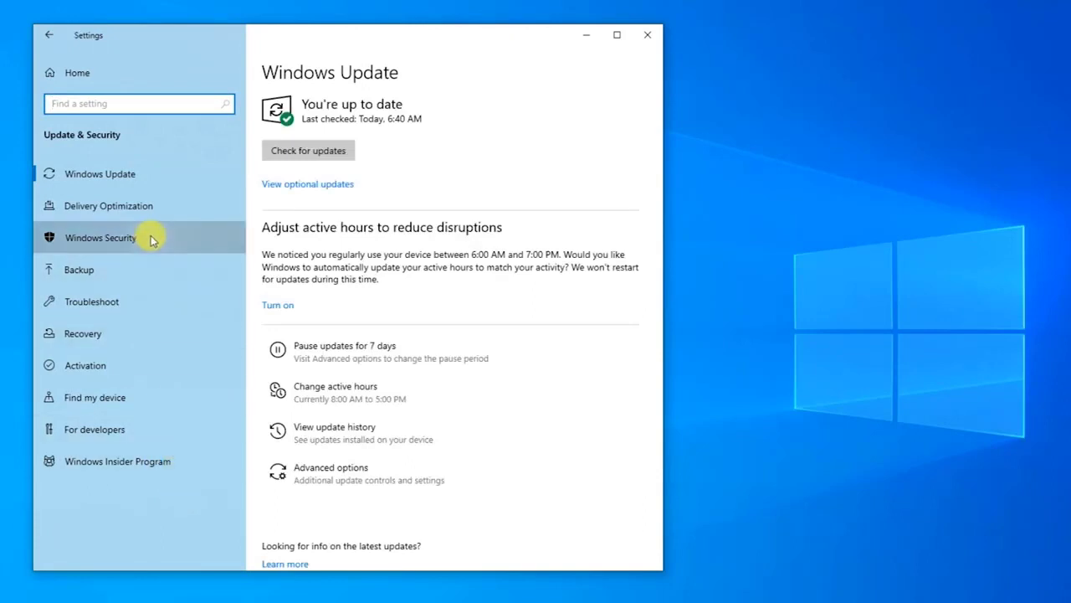
Step: Switch the public network Microsoft Defender Firewall off in Windows Security, then close it
{"action": "left_click", "coordinate": [99, 237]}
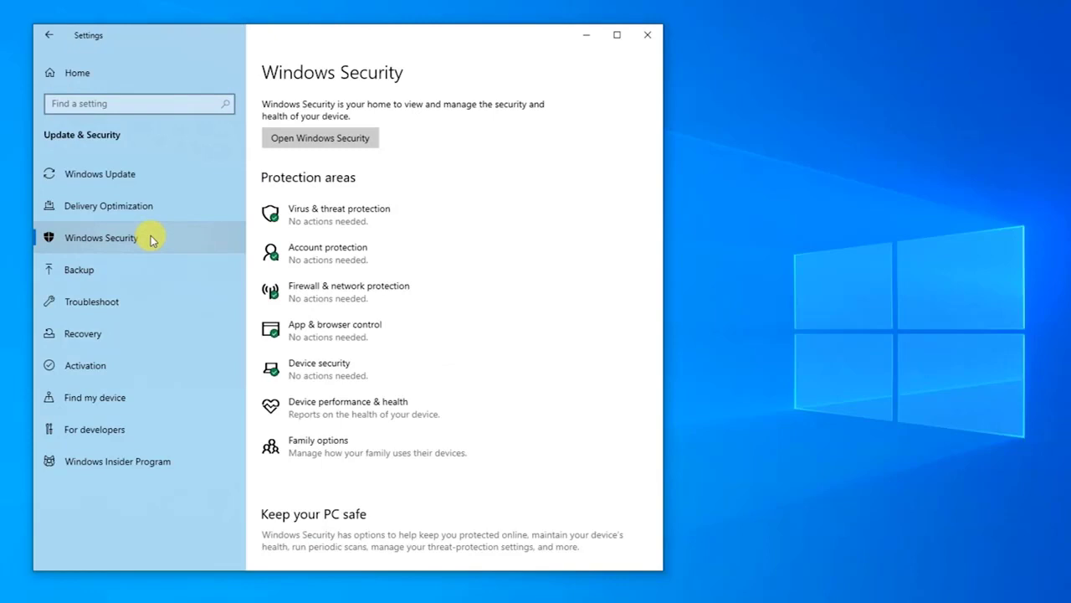
{"action": "mouse_move", "coordinate": [381, 297]}
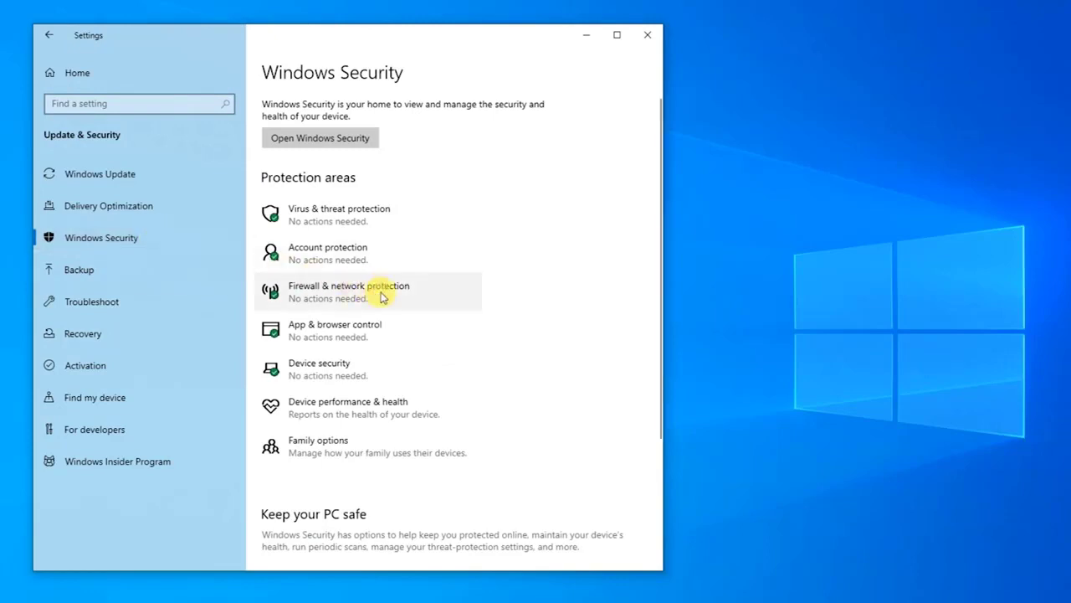
{"action": "left_click", "coordinate": [349, 292]}
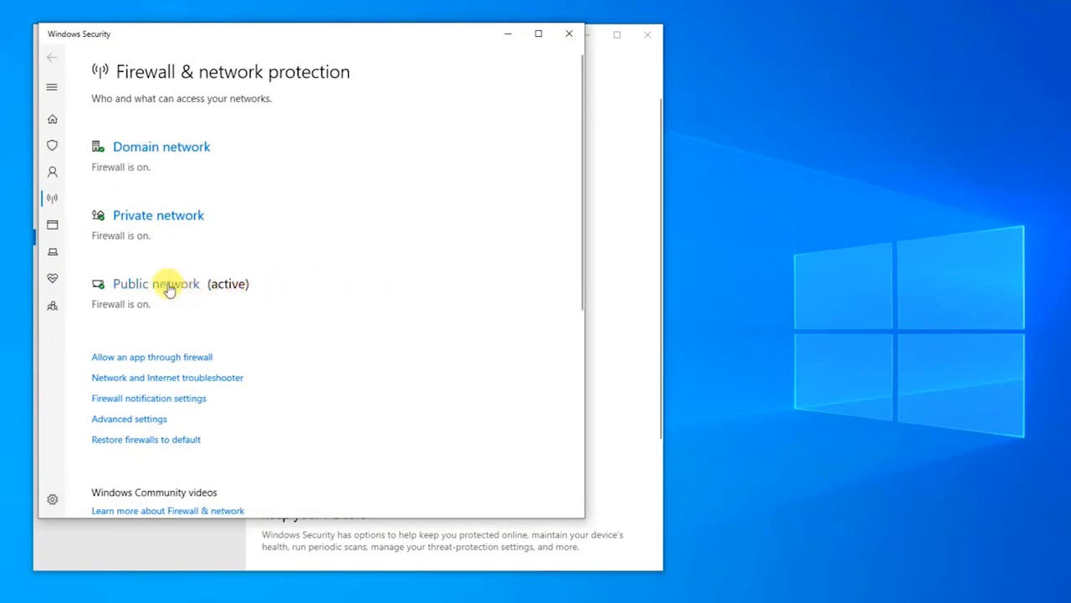
{"action": "left_click", "coordinate": [155, 283]}
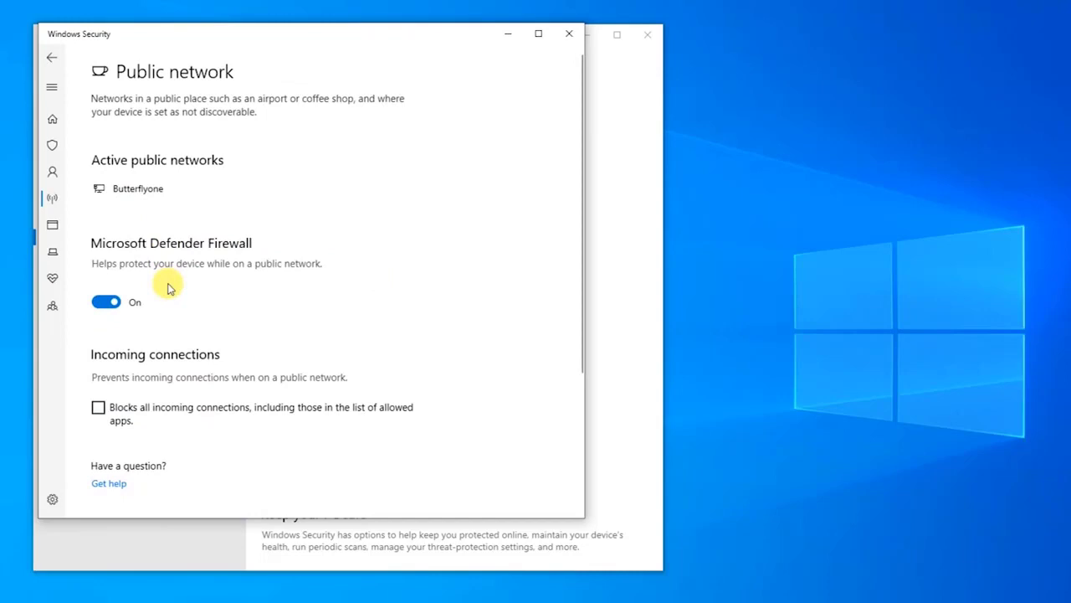
{"action": "mouse_move", "coordinate": [140, 291]}
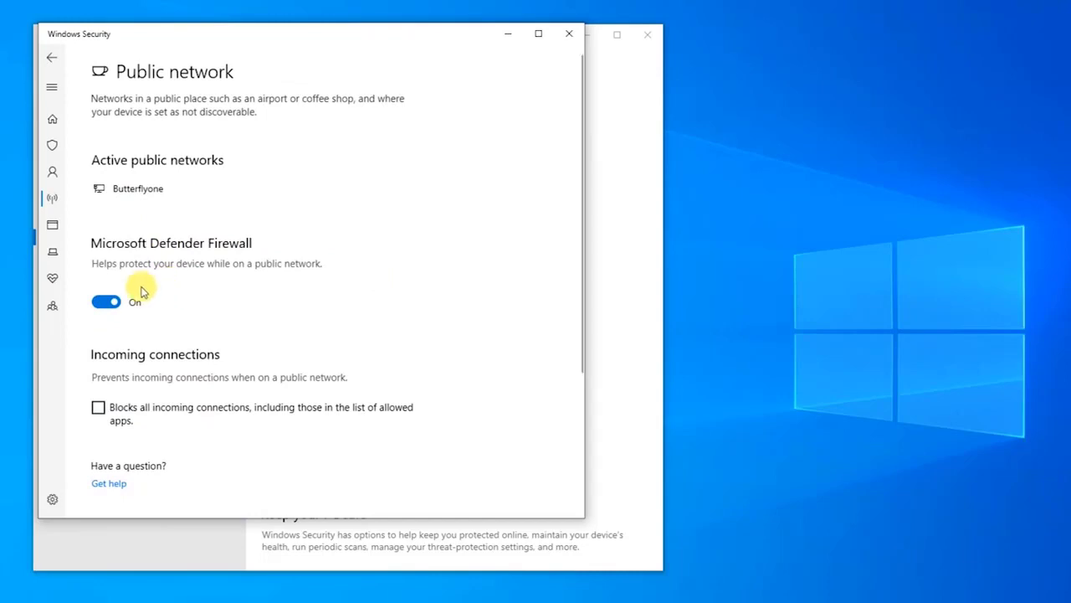
{"action": "left_click", "coordinate": [105, 302]}
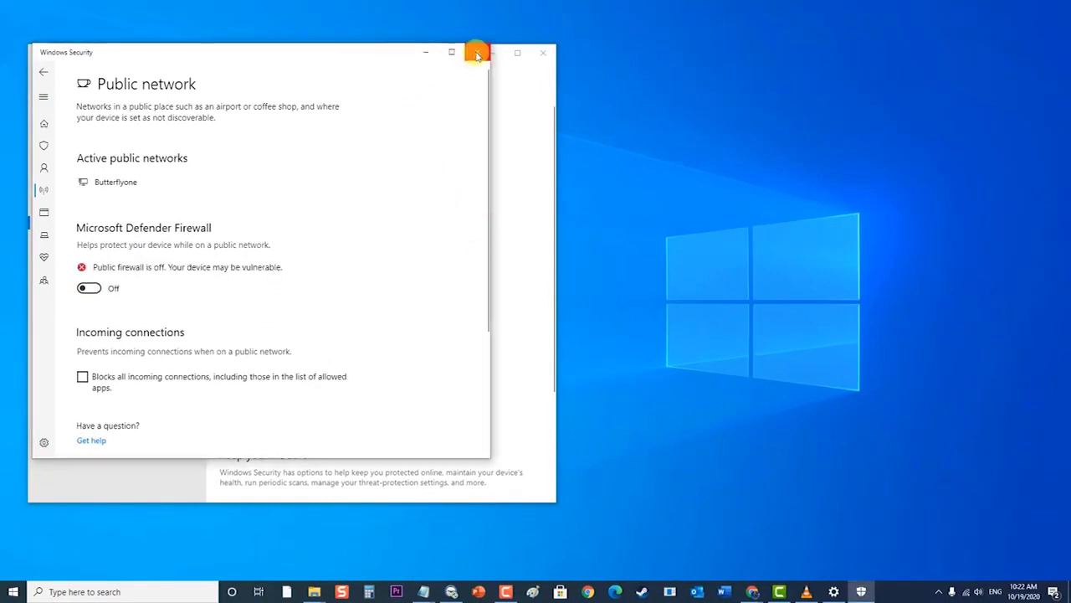
{"action": "left_click", "coordinate": [543, 53]}
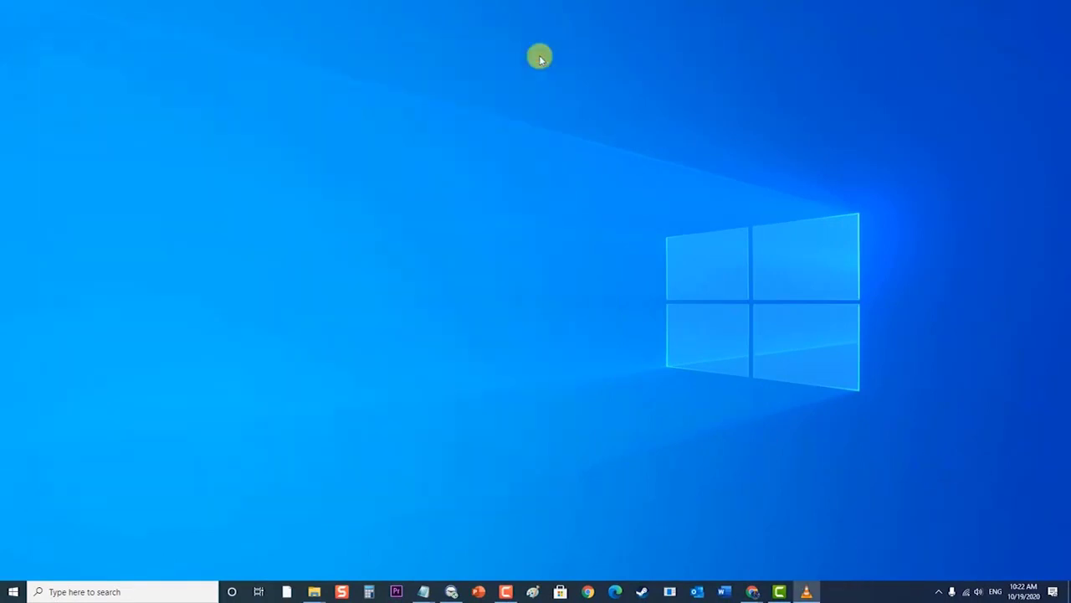
{"action": "mouse_move", "coordinate": [544, 71]}
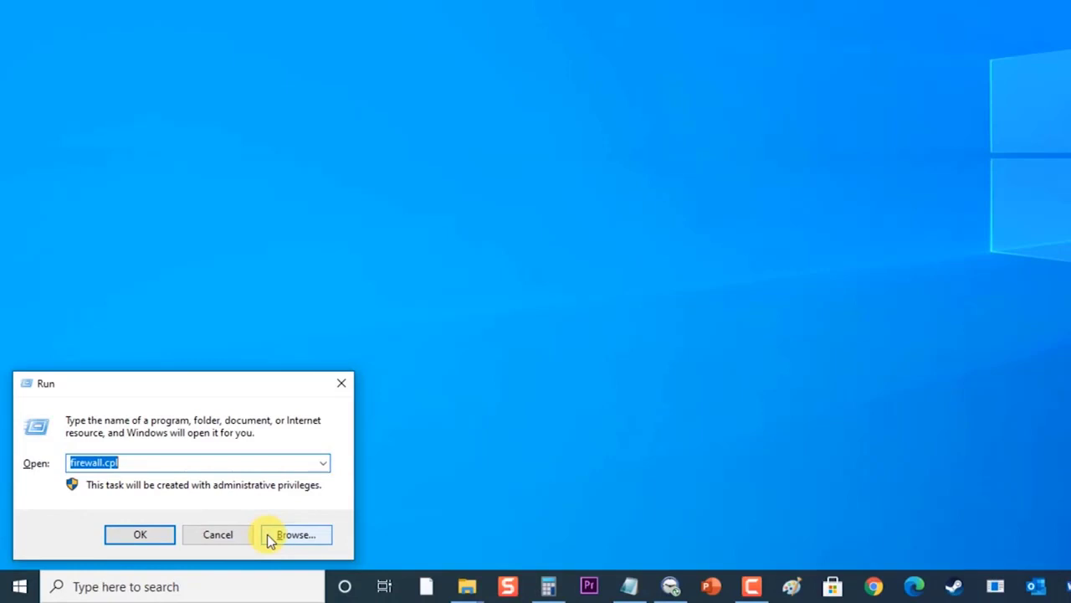
{"action": "mouse_move", "coordinate": [35, 464]}
{"action": "type", "text": "firew"}
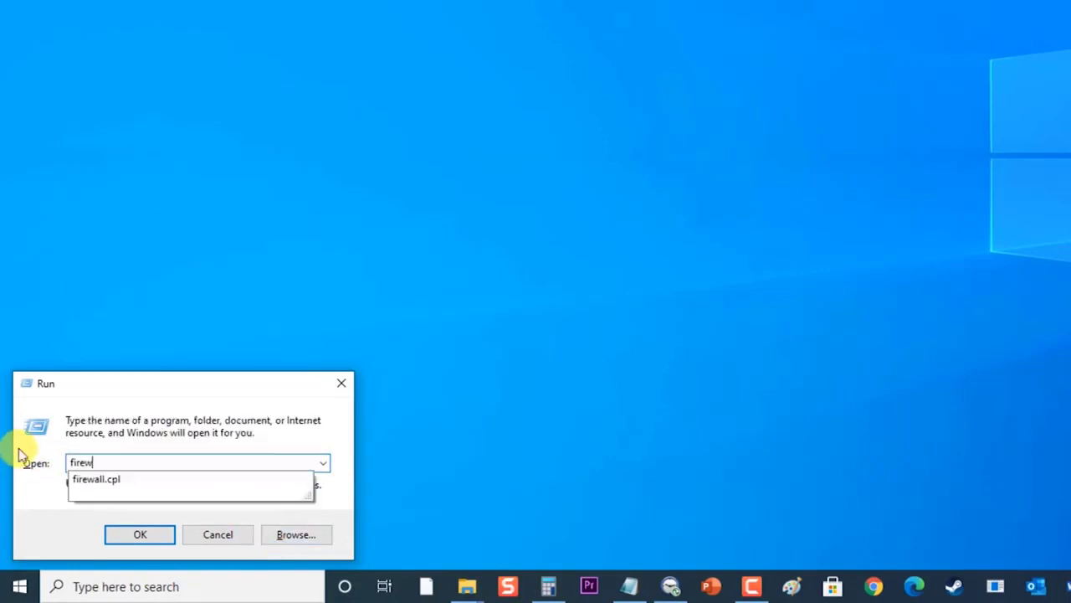
Step: Launch the Windows Defender Firewall control panel page
{"action": "left_click", "coordinate": [96, 478]}
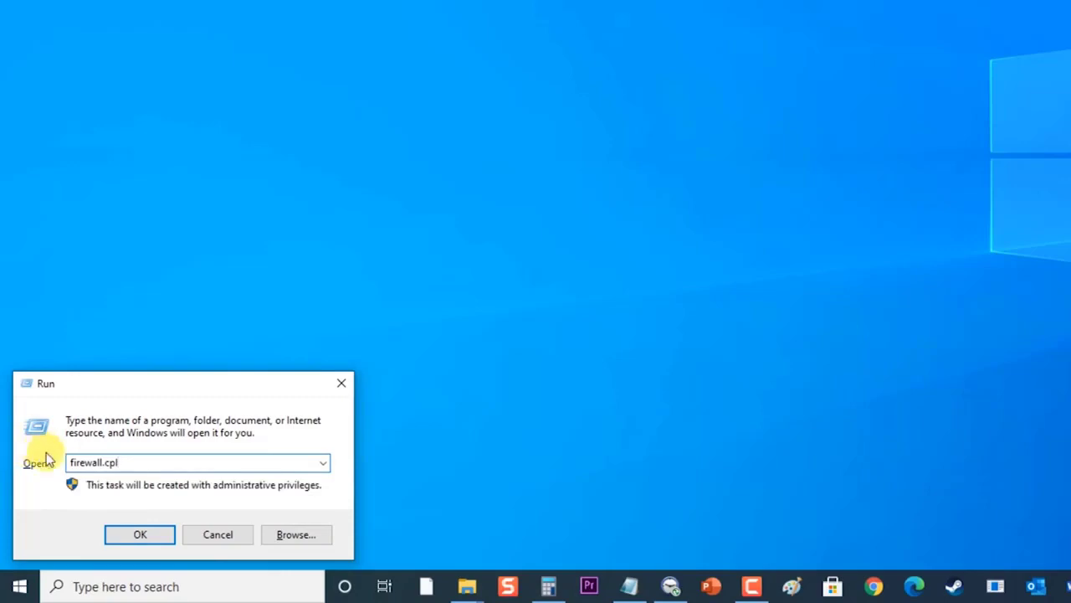
{"action": "left_click", "coordinate": [140, 534]}
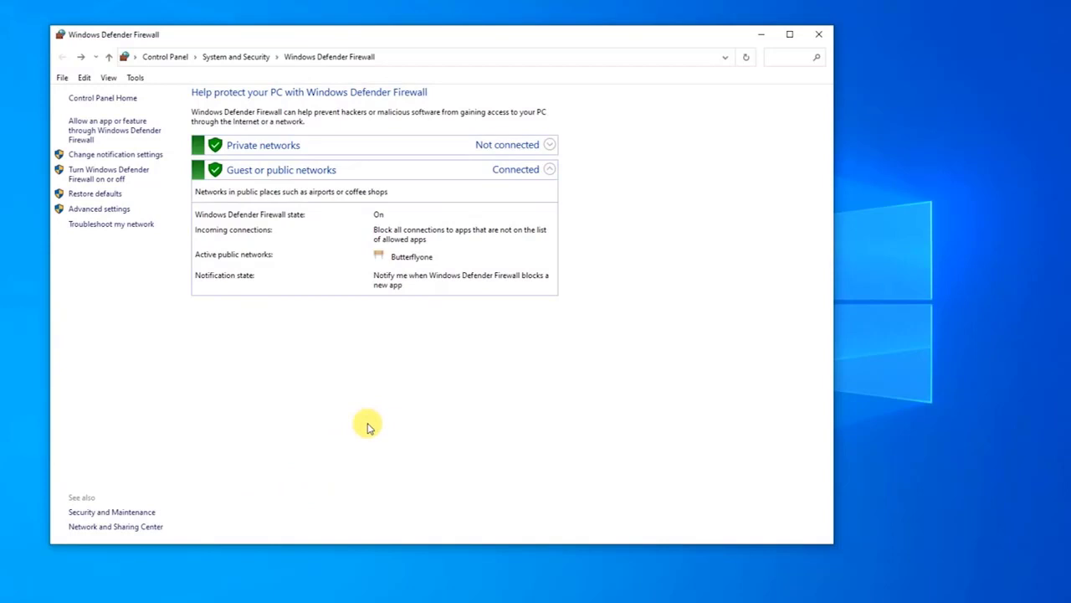
{"action": "mouse_move", "coordinate": [138, 191]}
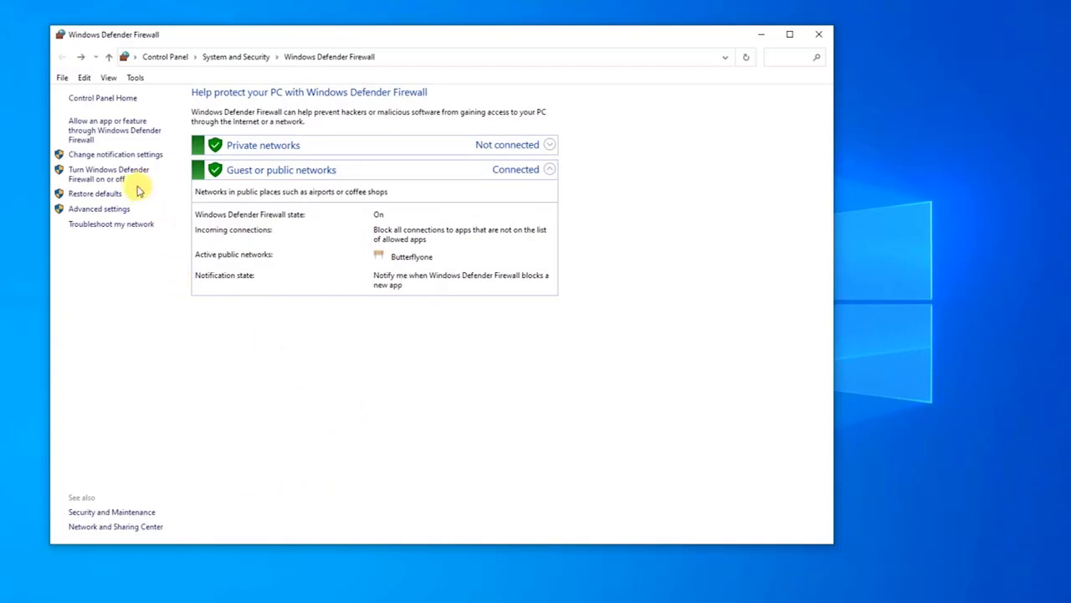
Step: Turn Windows Defender Firewall off for private and public networks, apply, and close the window
{"action": "left_click", "coordinate": [115, 154]}
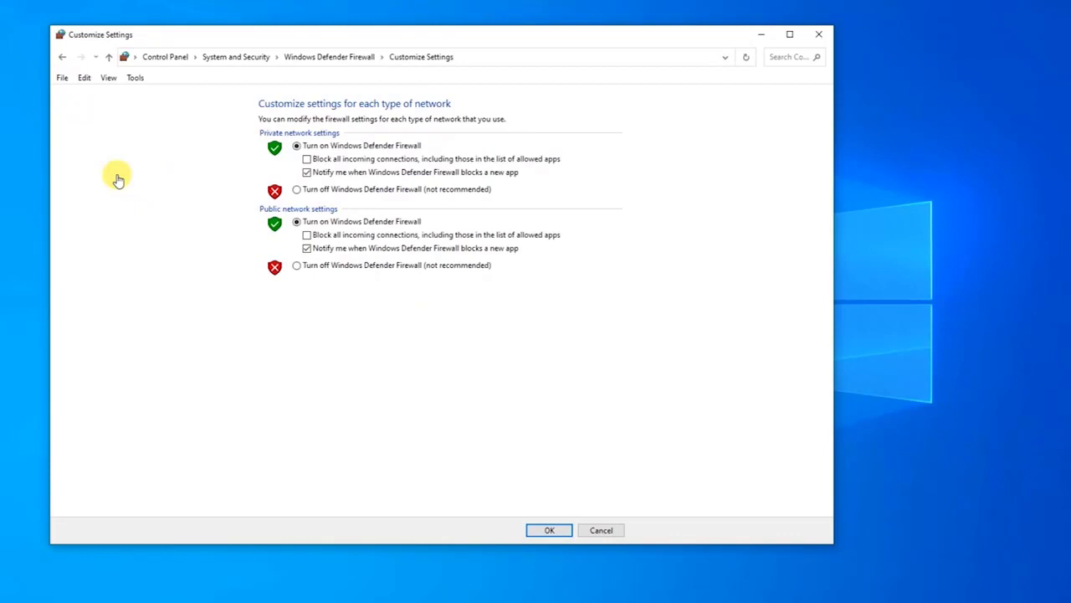
{"action": "left_click", "coordinate": [296, 189]}
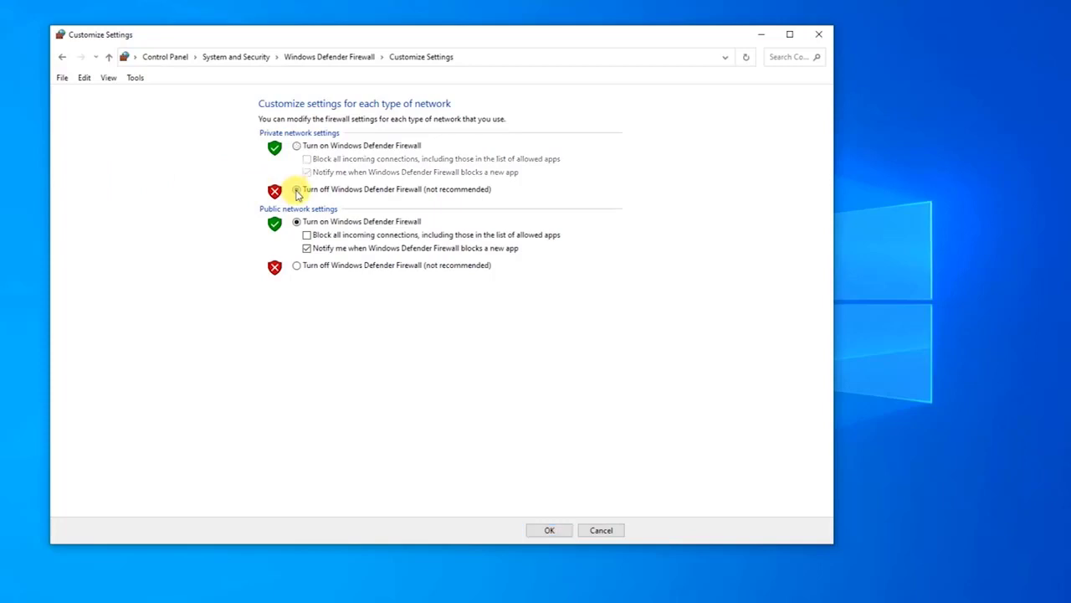
{"action": "left_click", "coordinate": [297, 188]}
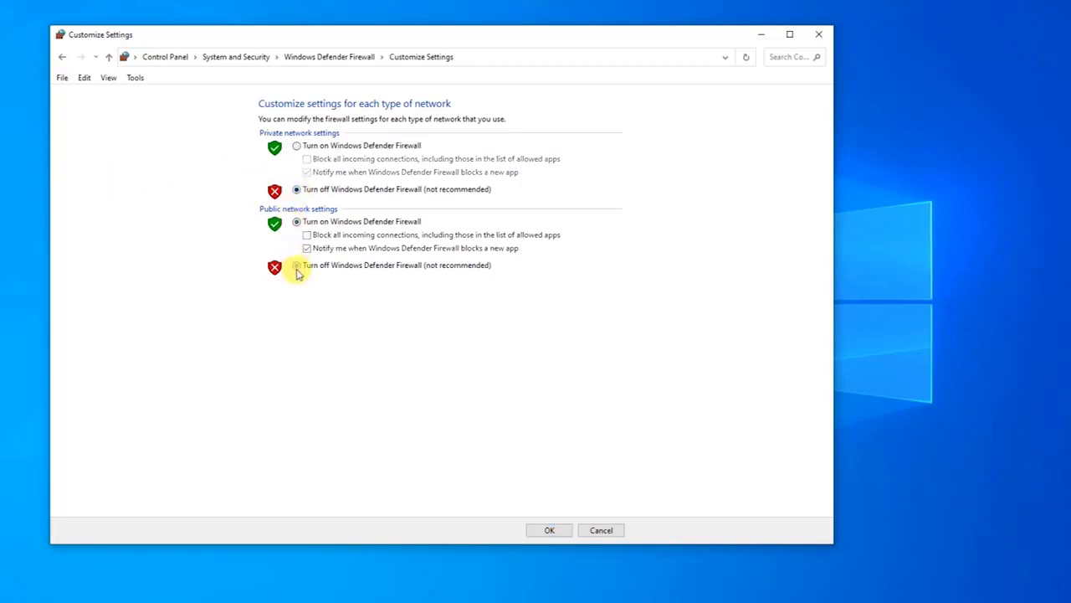
{"action": "left_click", "coordinate": [297, 265]}
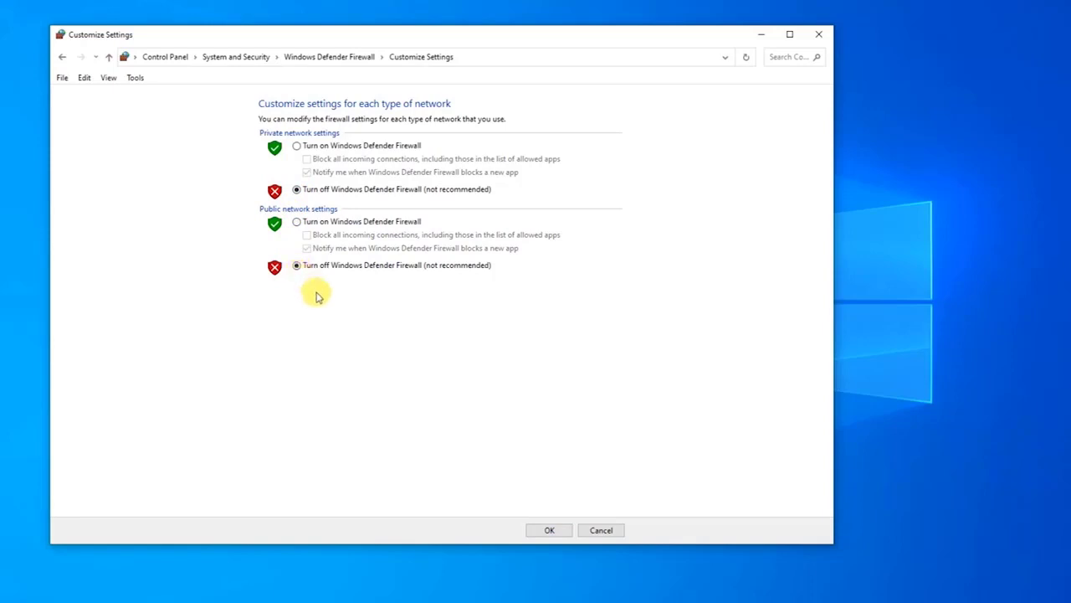
{"action": "mouse_move", "coordinate": [623, 435]}
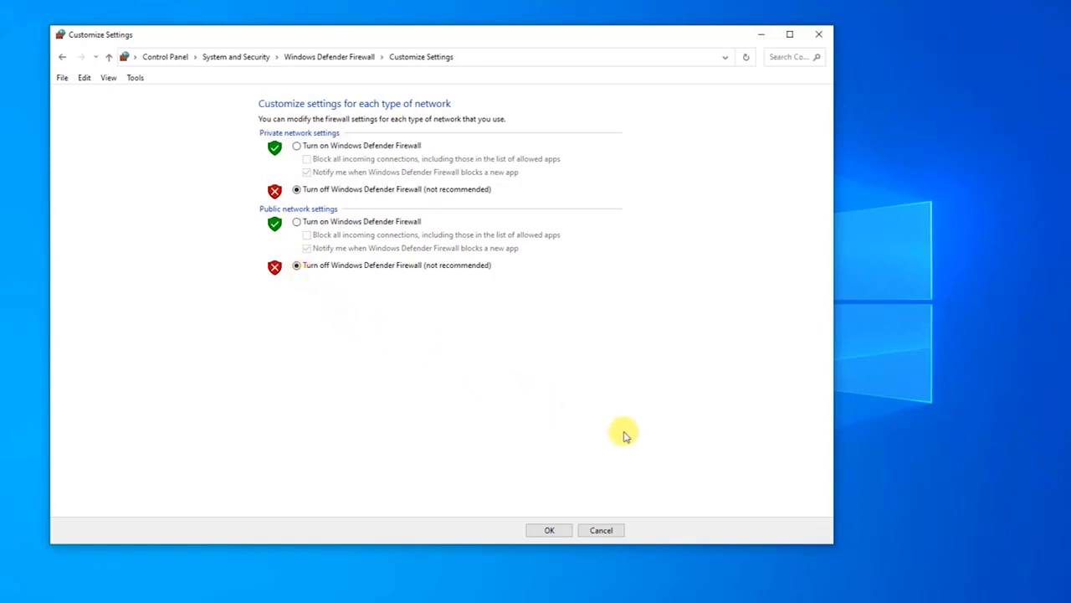
{"action": "left_click", "coordinate": [549, 530]}
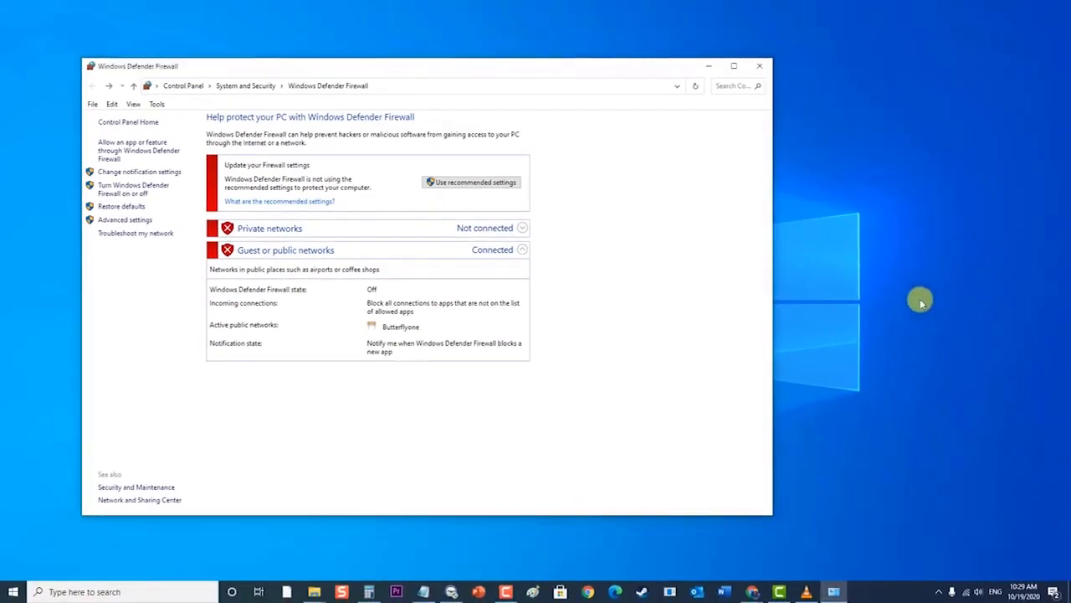
{"action": "mouse_move", "coordinate": [763, 66]}
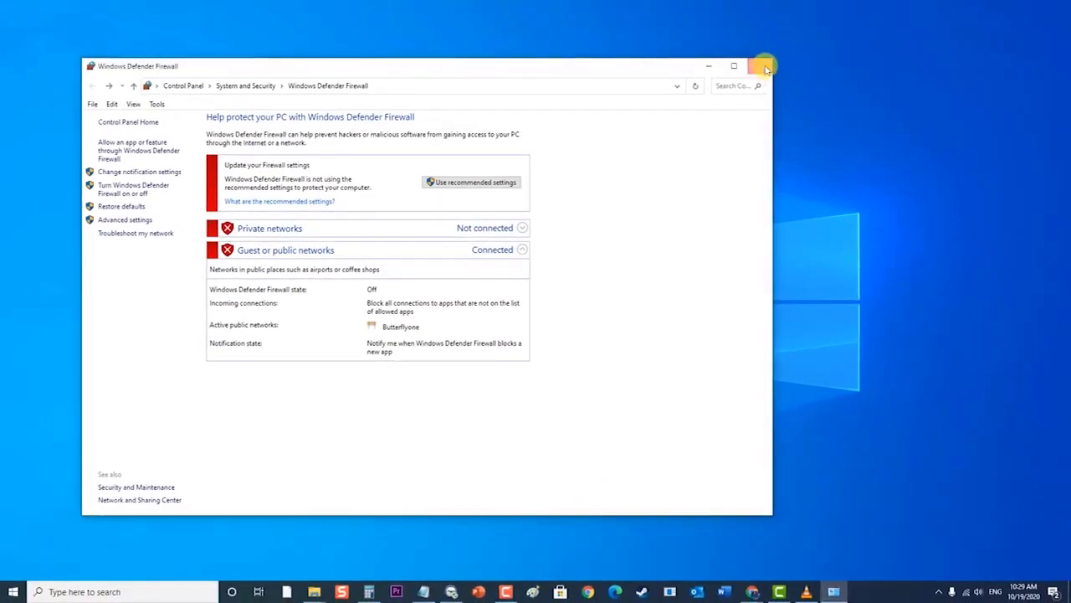
{"action": "left_click", "coordinate": [763, 65]}
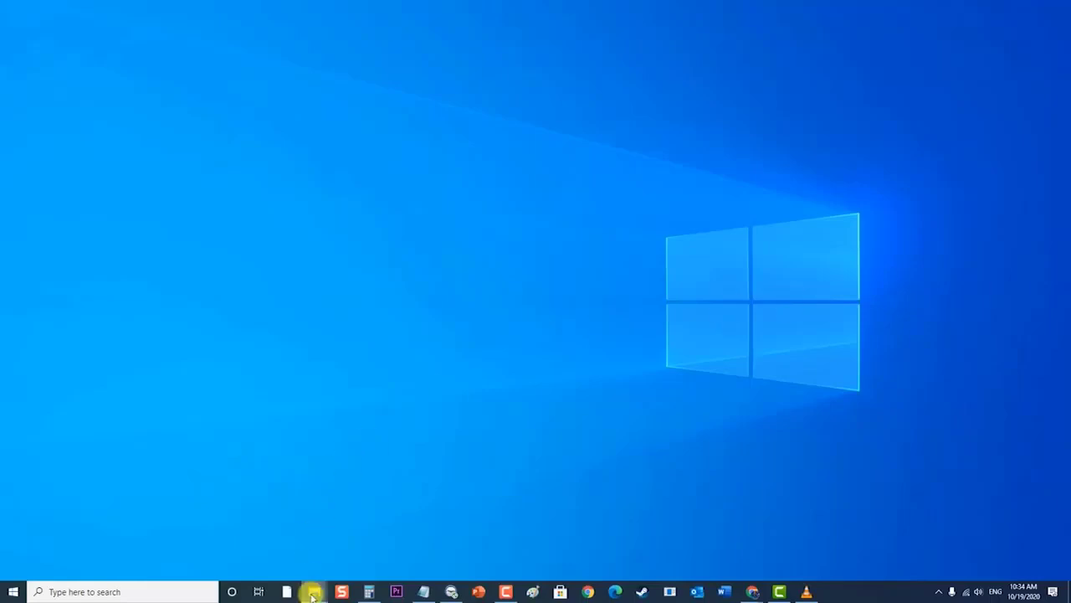
Step: Open File Explorer on the taskbar to view Local Disk (C:)
{"action": "left_click", "coordinate": [313, 592]}
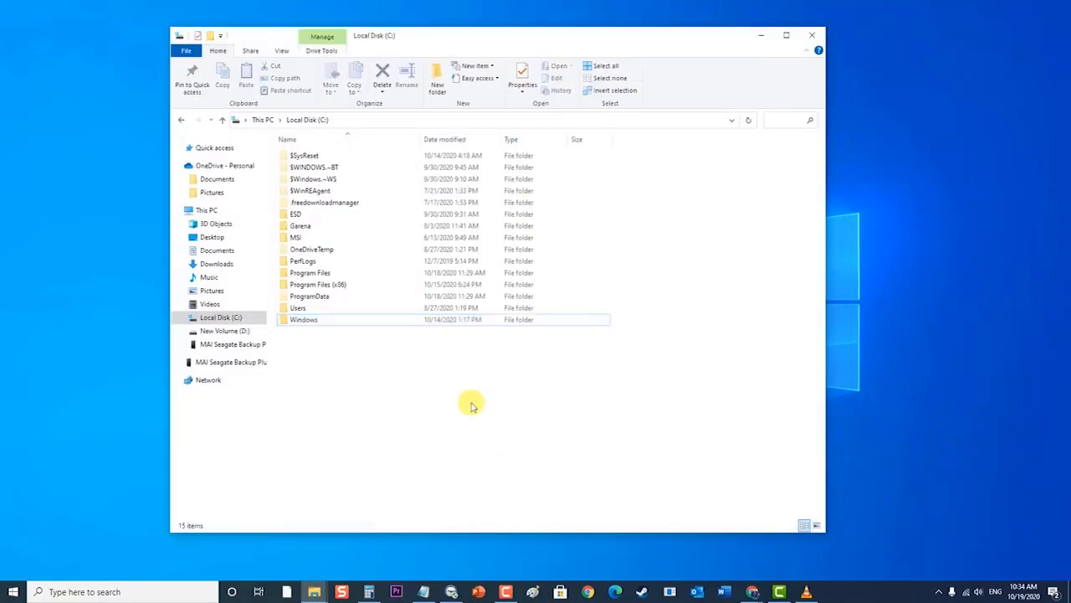
{"action": "mouse_move", "coordinate": [424, 383]}
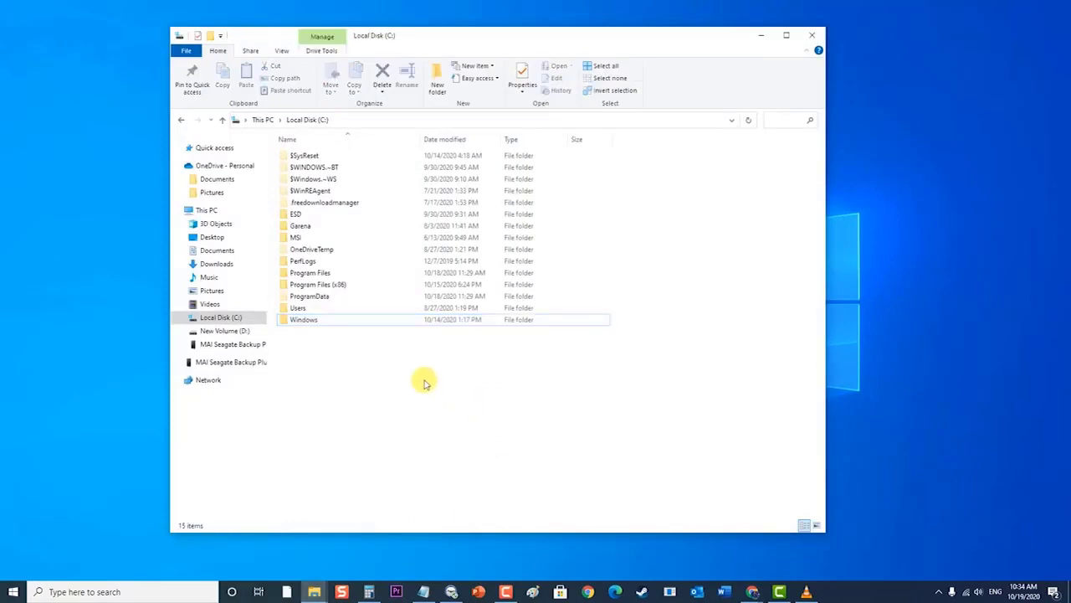
Step: Navigate into C:\Windows\System32\DriverStore
{"action": "double_click", "coordinate": [304, 319]}
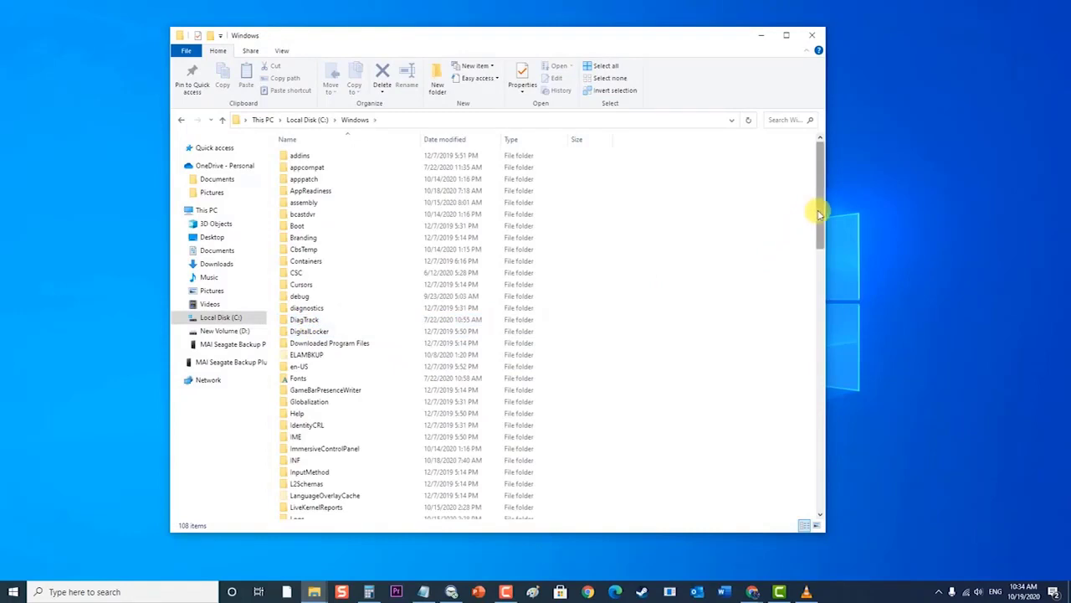
{"action": "scroll", "scroll_direction": "down", "scroll_amount": 3}
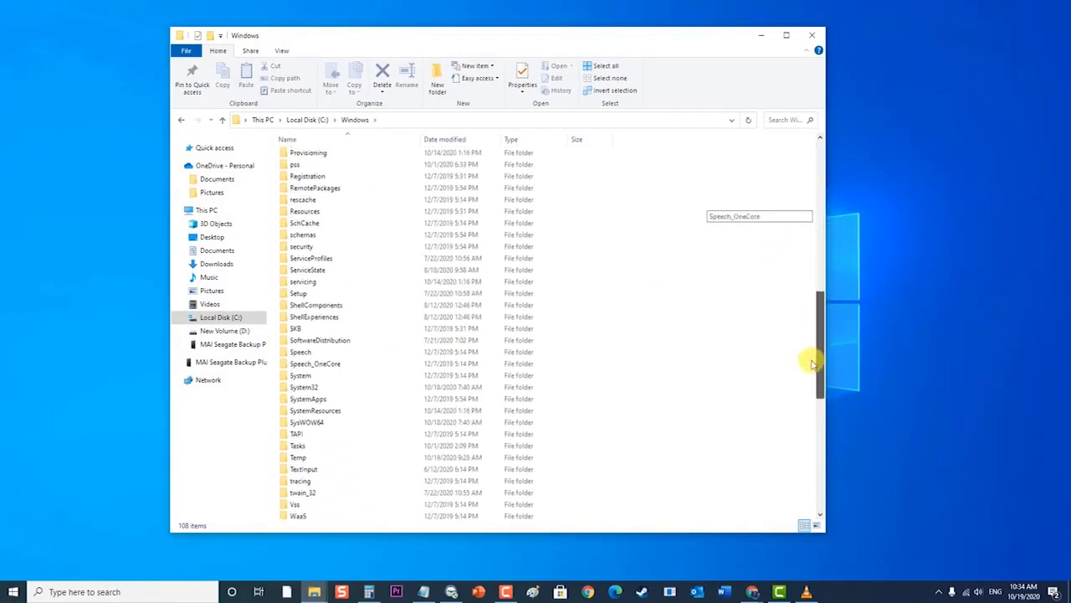
{"action": "double_click", "coordinate": [303, 386]}
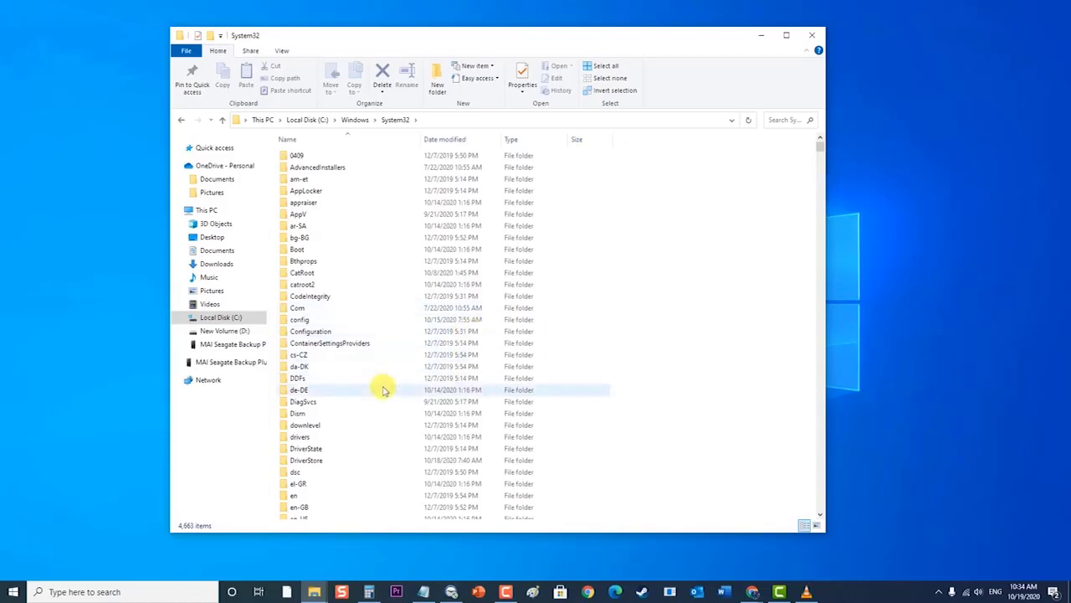
{"action": "double_click", "coordinate": [306, 459]}
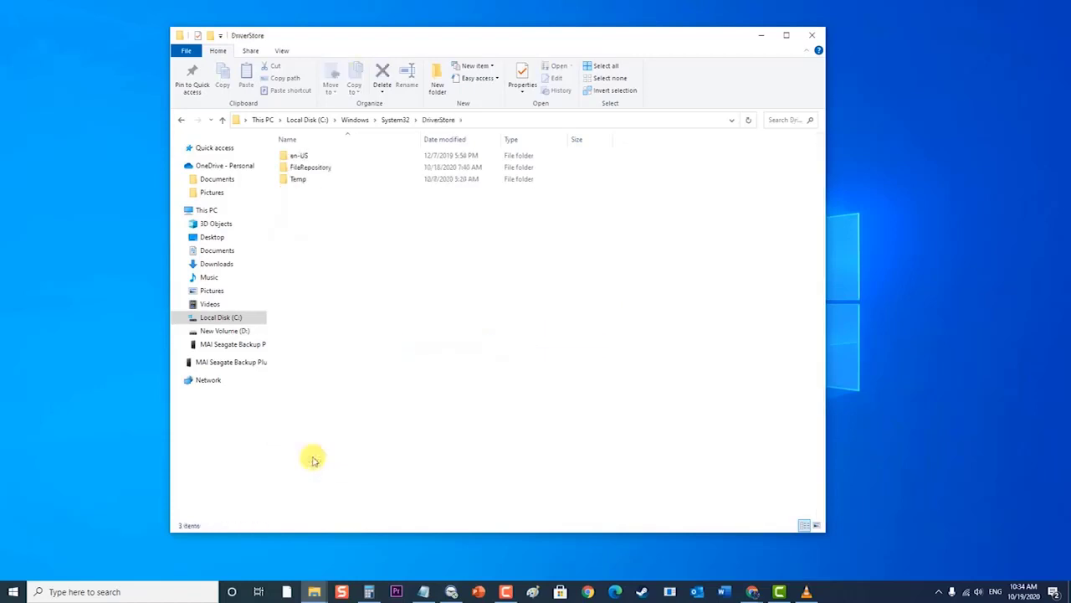
{"action": "mouse_move", "coordinate": [325, 438]}
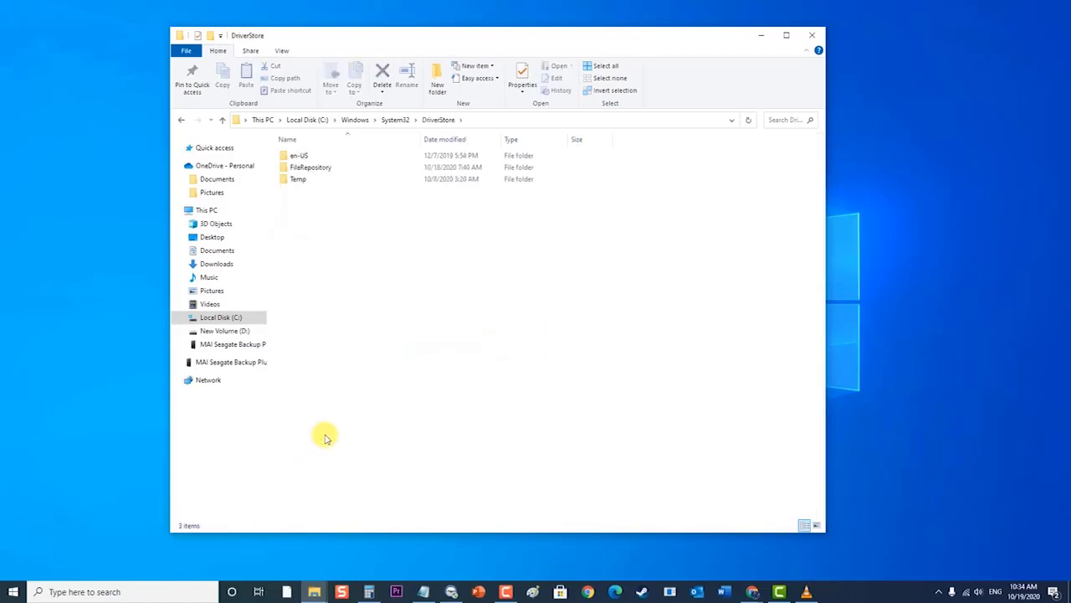
Step: Open FileRepository, narrow the window, and select the nv_dispi.inf_amd64 driver folder
{"action": "double_click", "coordinate": [309, 167]}
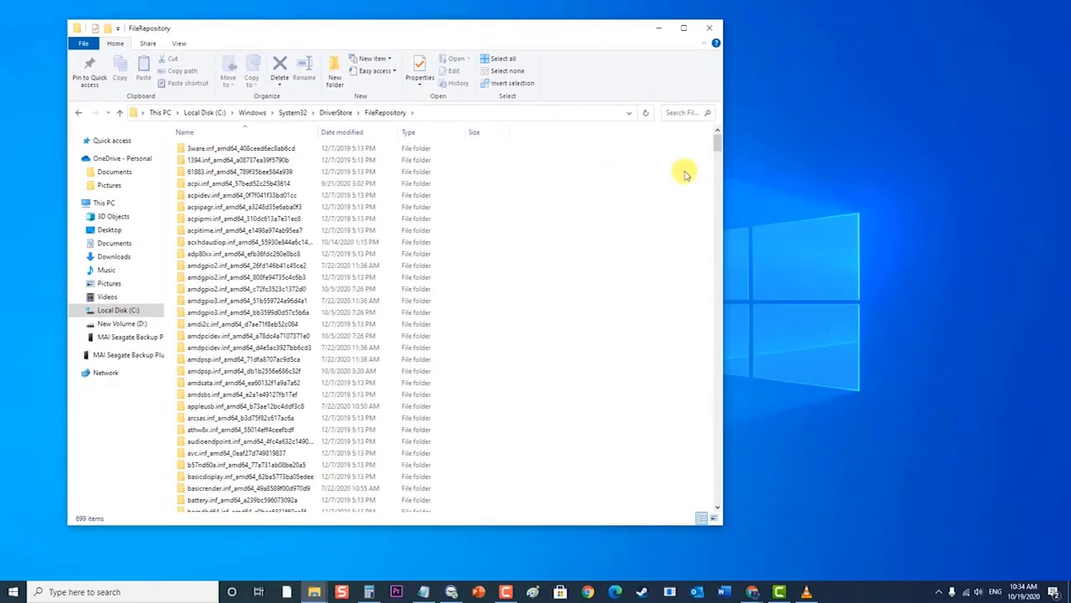
{"action": "left_click_drag", "start_coordinate": [723, 277], "coordinate": [536, 277]}
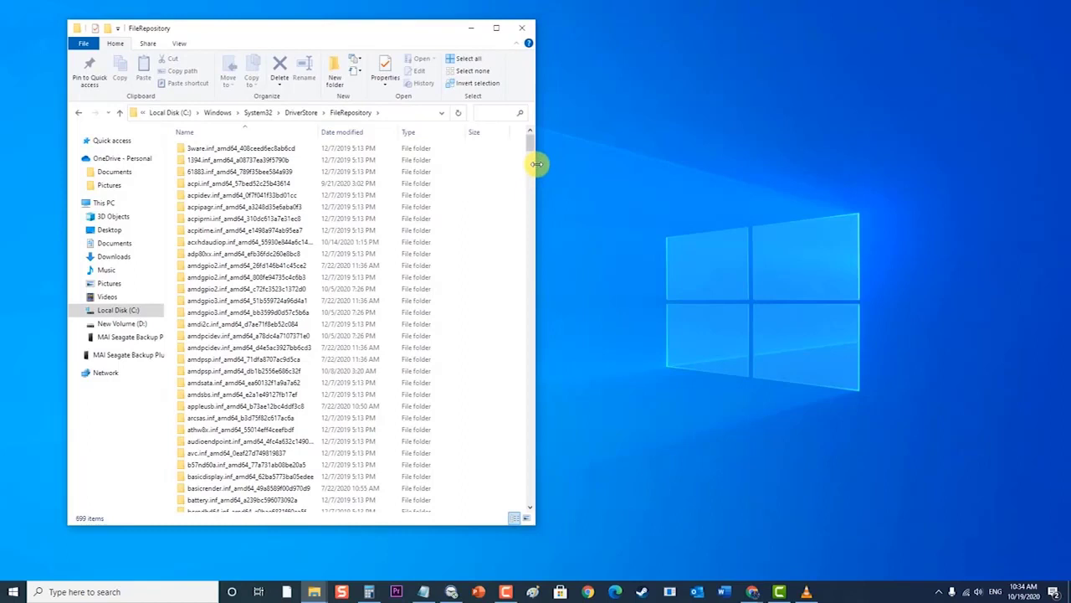
{"action": "mouse_move", "coordinate": [532, 148]}
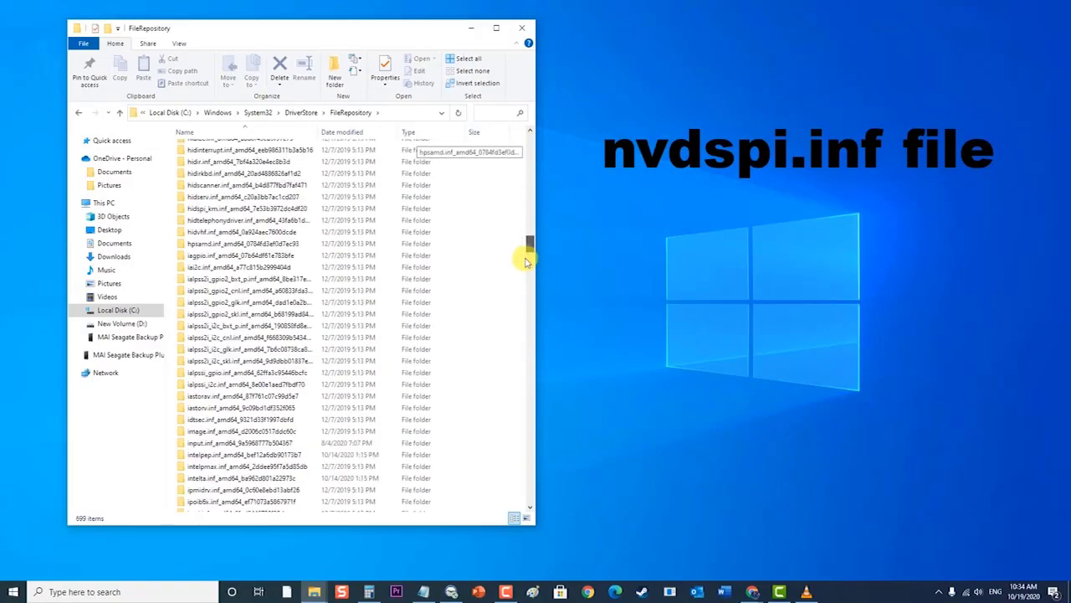
{"action": "scroll", "scroll_direction": "down", "scroll_amount": 3}
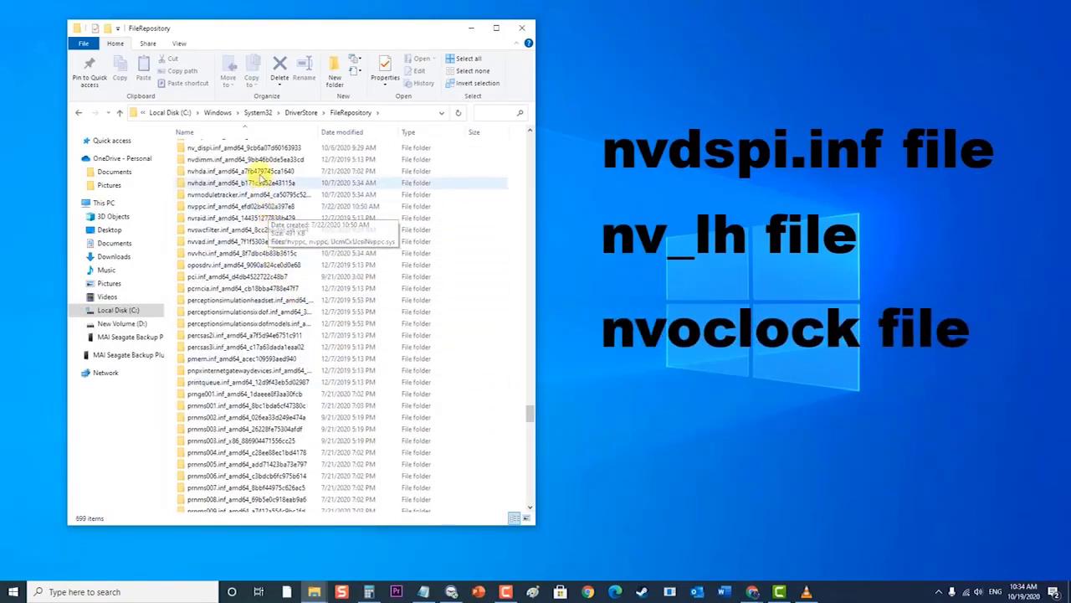
{"action": "left_click", "coordinate": [243, 147]}
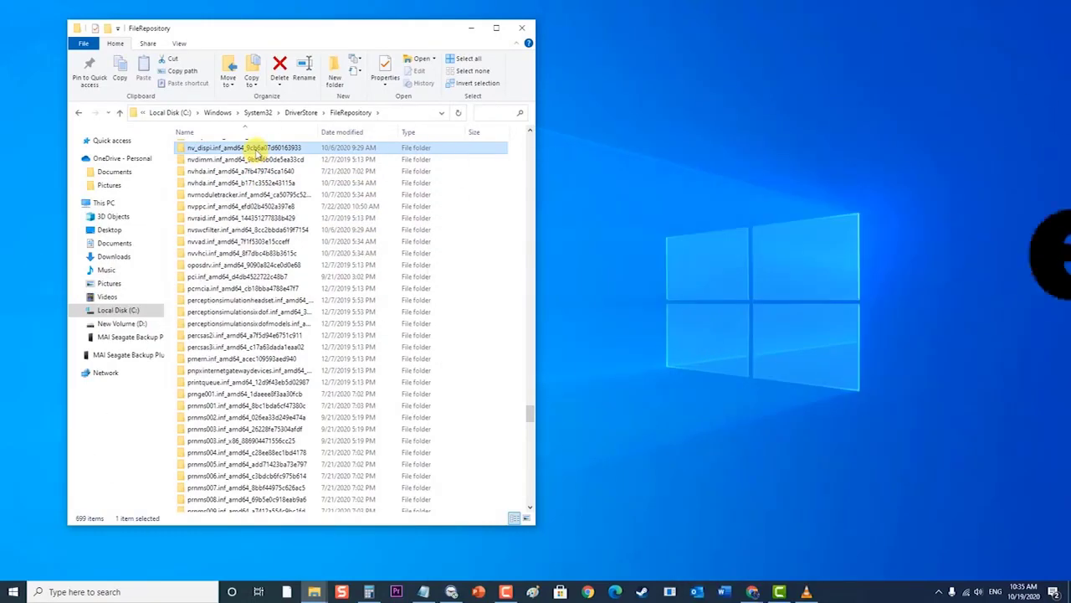
{"action": "left_click", "coordinate": [117, 309]}
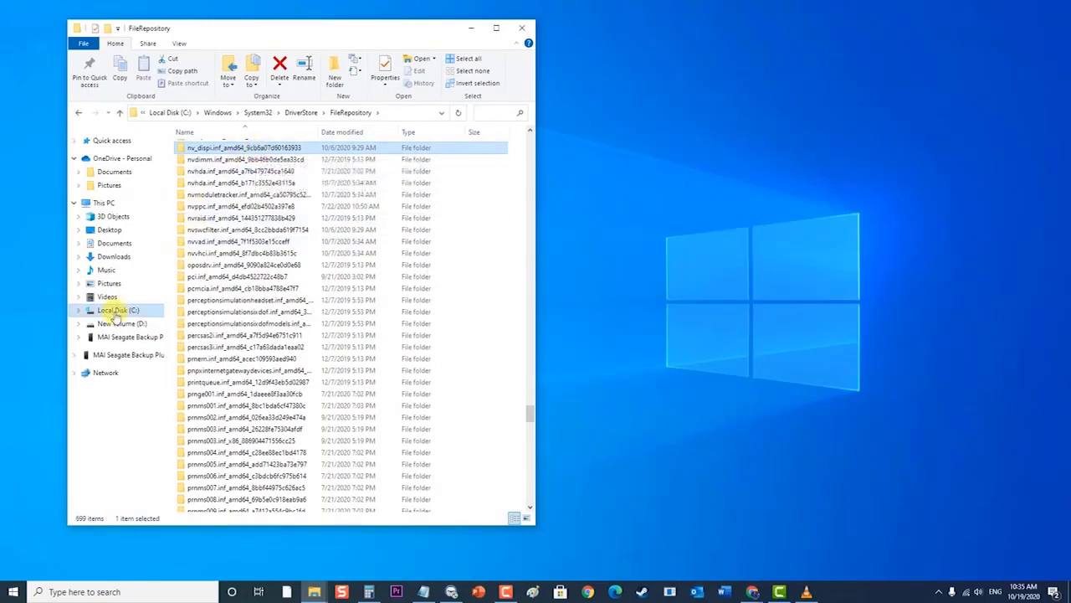
Step: Delete the NVIDIA Corporation folder from C:\Program Files
{"action": "left_click", "coordinate": [117, 309]}
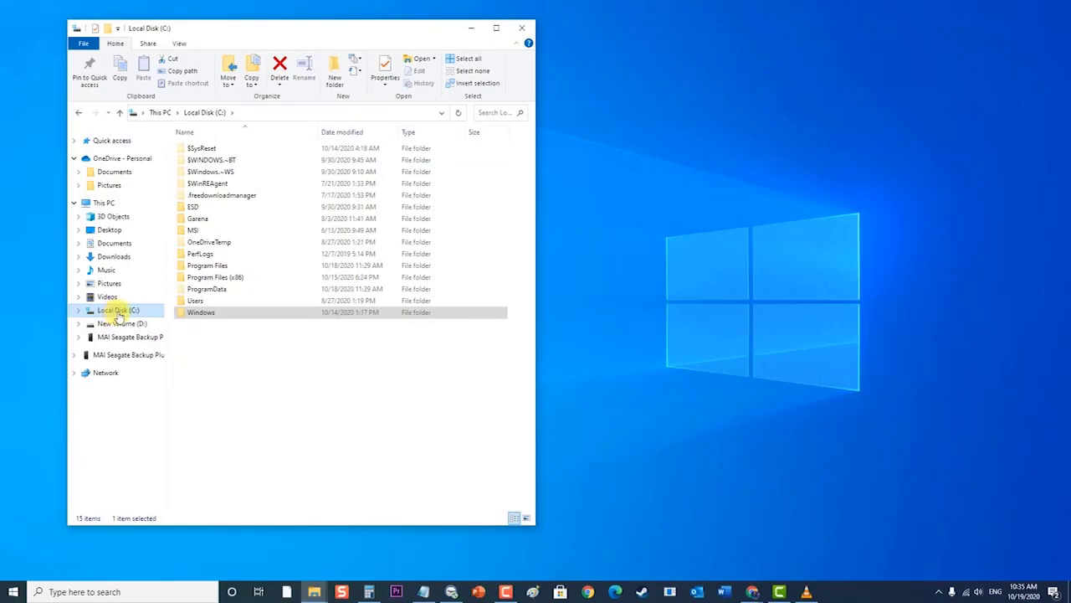
{"action": "double_click", "coordinate": [208, 265]}
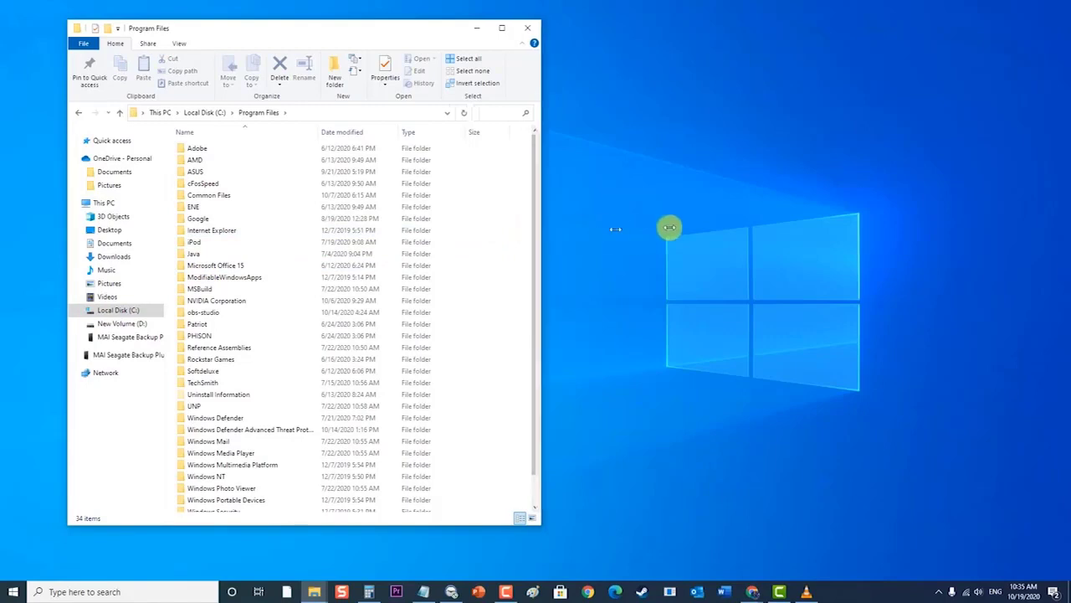
{"action": "left_click", "coordinate": [216, 299]}
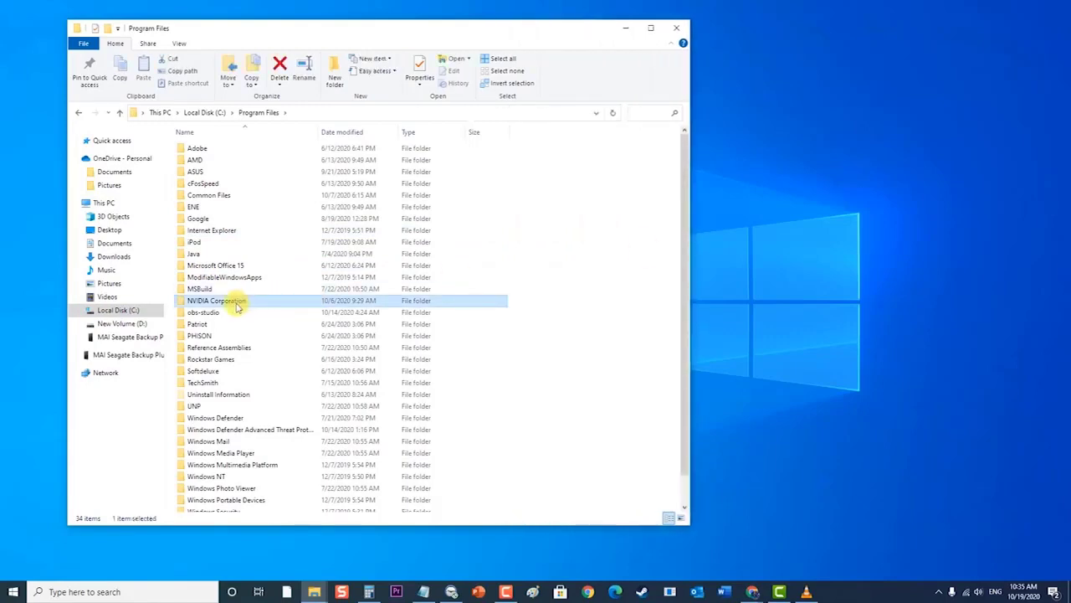
{"action": "right_click", "coordinate": [217, 299]}
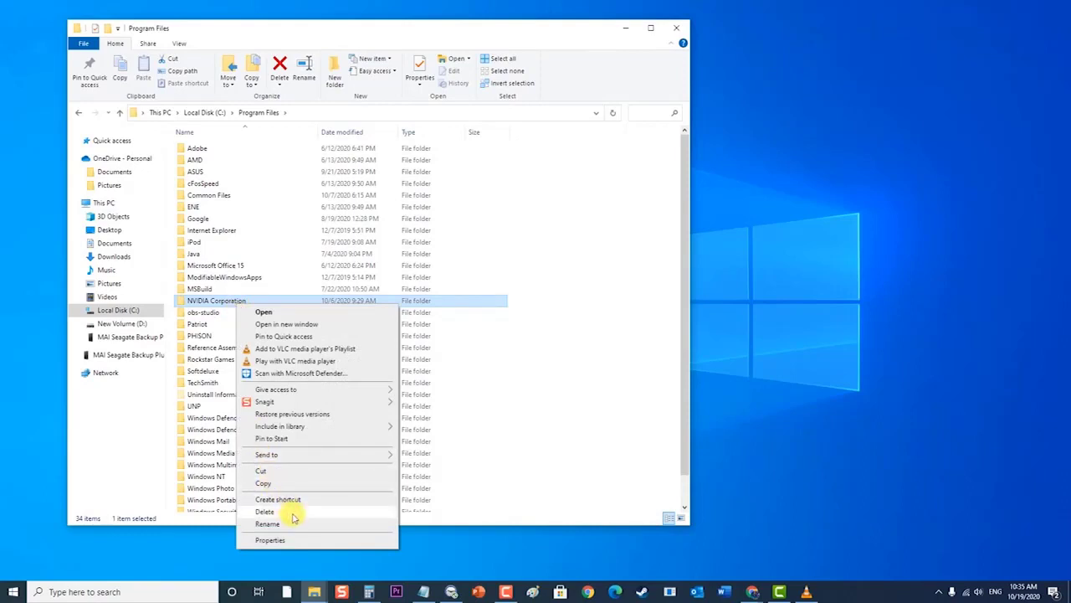
{"action": "left_click", "coordinate": [281, 157]}
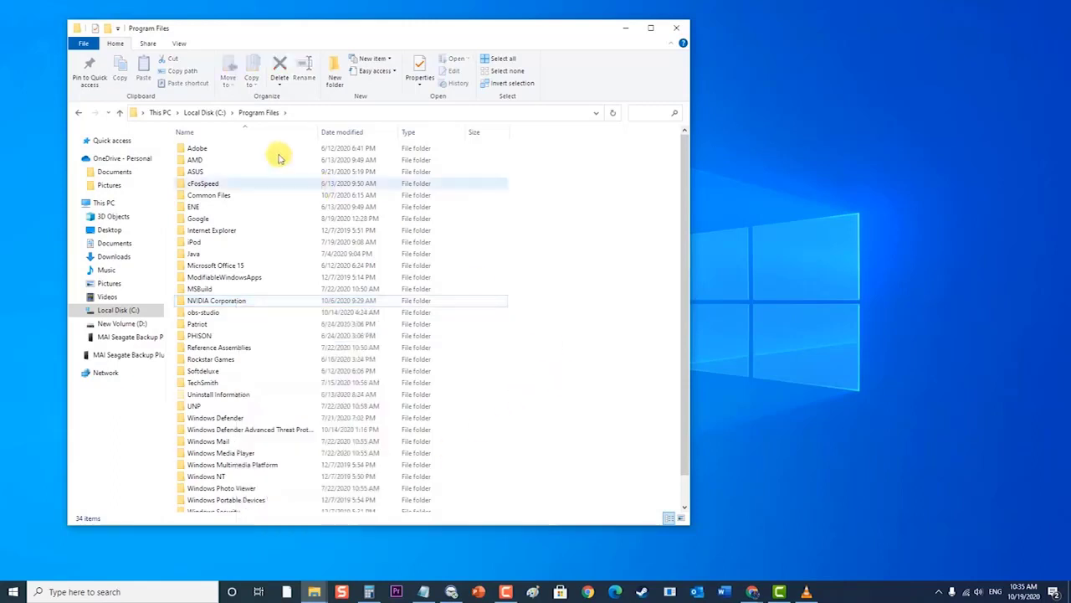
Step: Delete the NVIDIA Corporation folder from C:\Program Files (x86)
{"action": "left_click", "coordinate": [204, 113]}
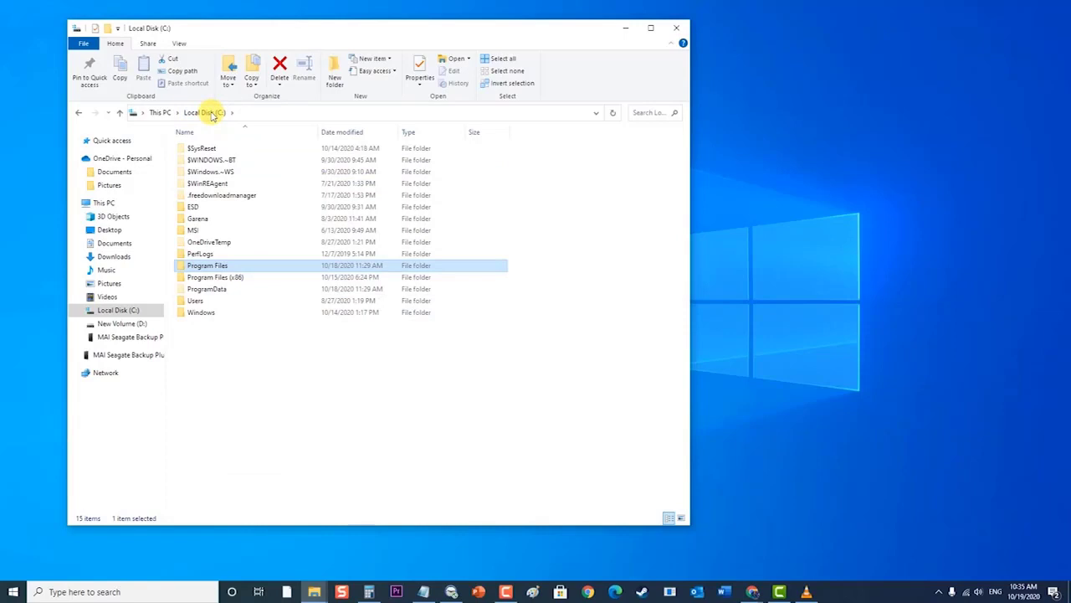
{"action": "left_click", "coordinate": [215, 277]}
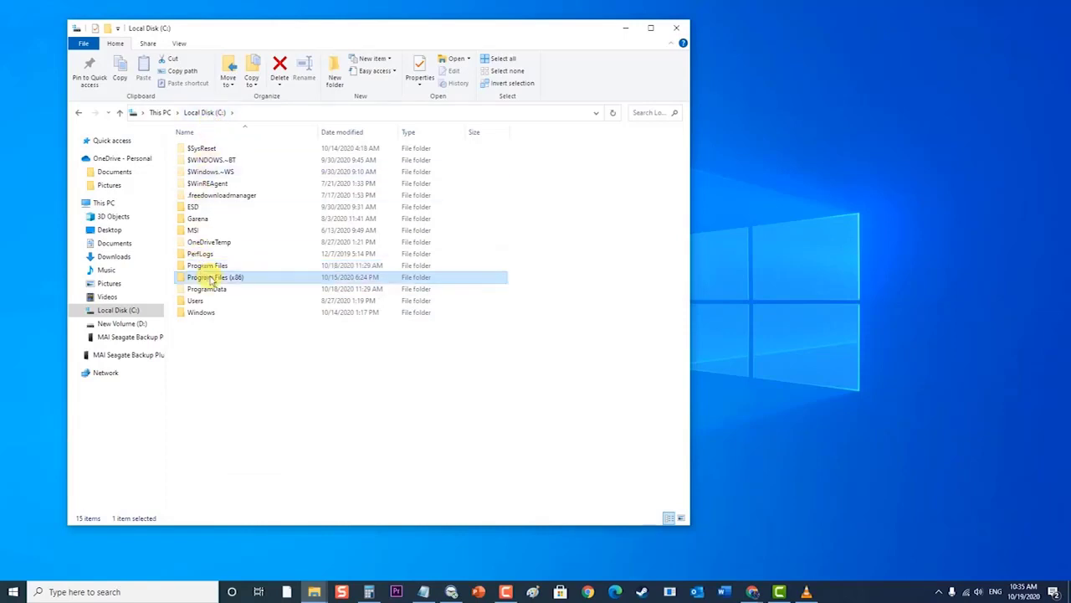
{"action": "double_click", "coordinate": [215, 277]}
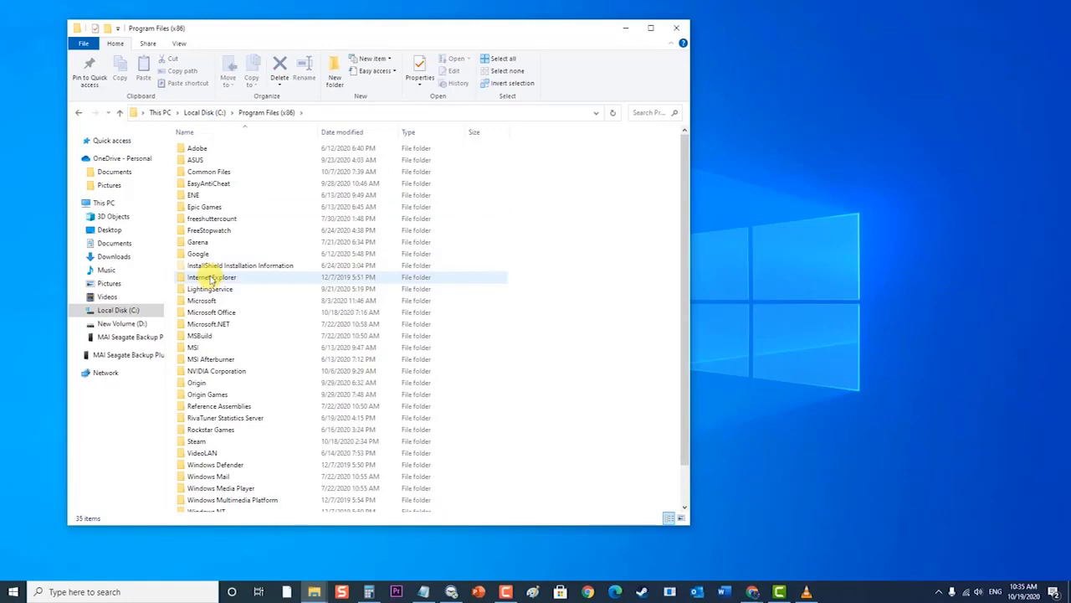
{"action": "mouse_move", "coordinate": [216, 371]}
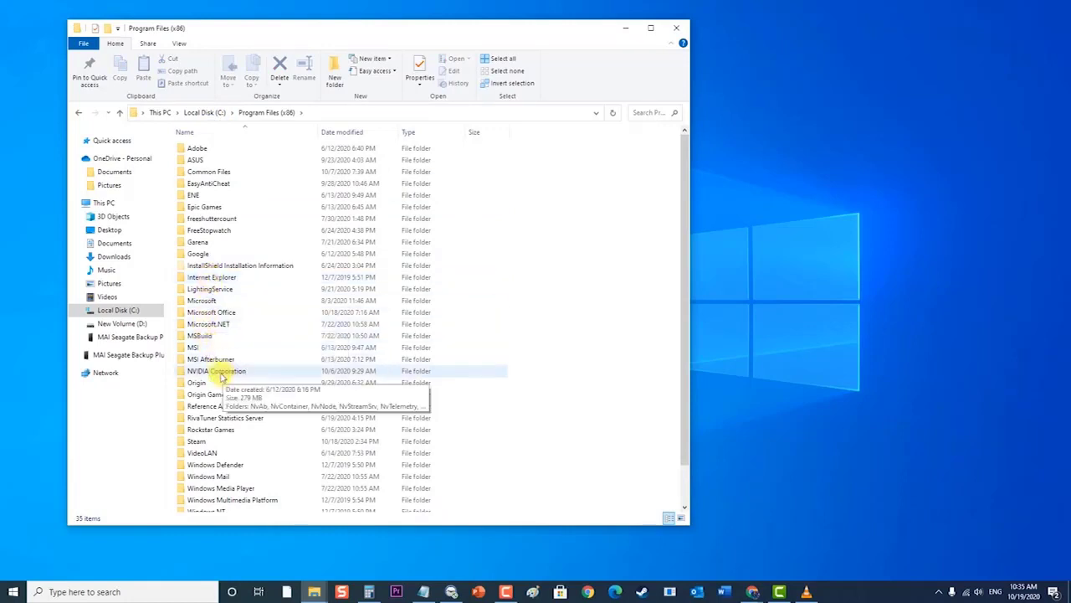
{"action": "left_click", "coordinate": [218, 371]}
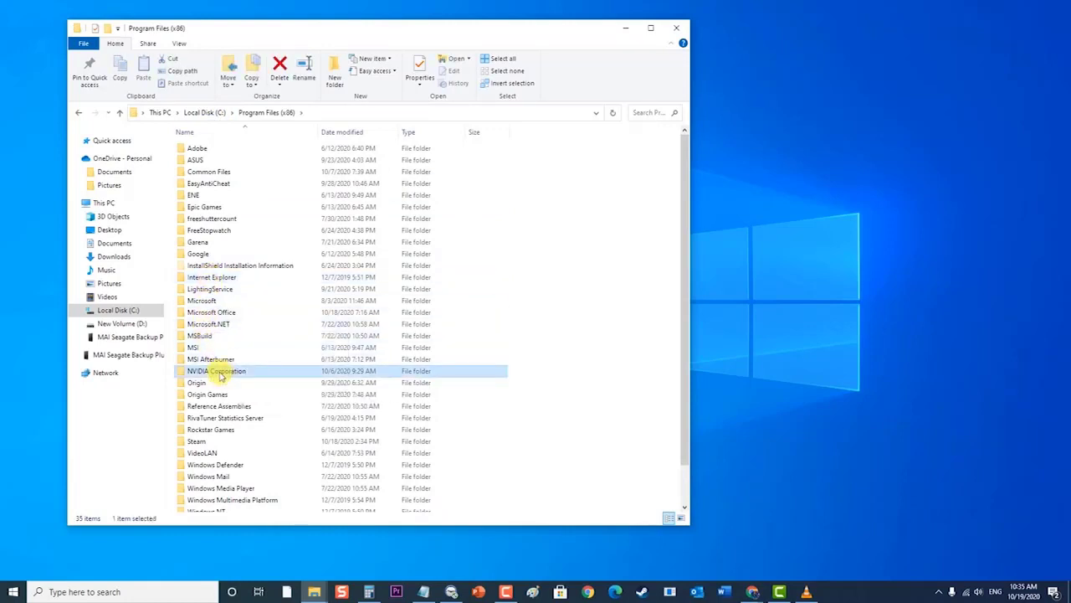
{"action": "right_click", "coordinate": [218, 371]}
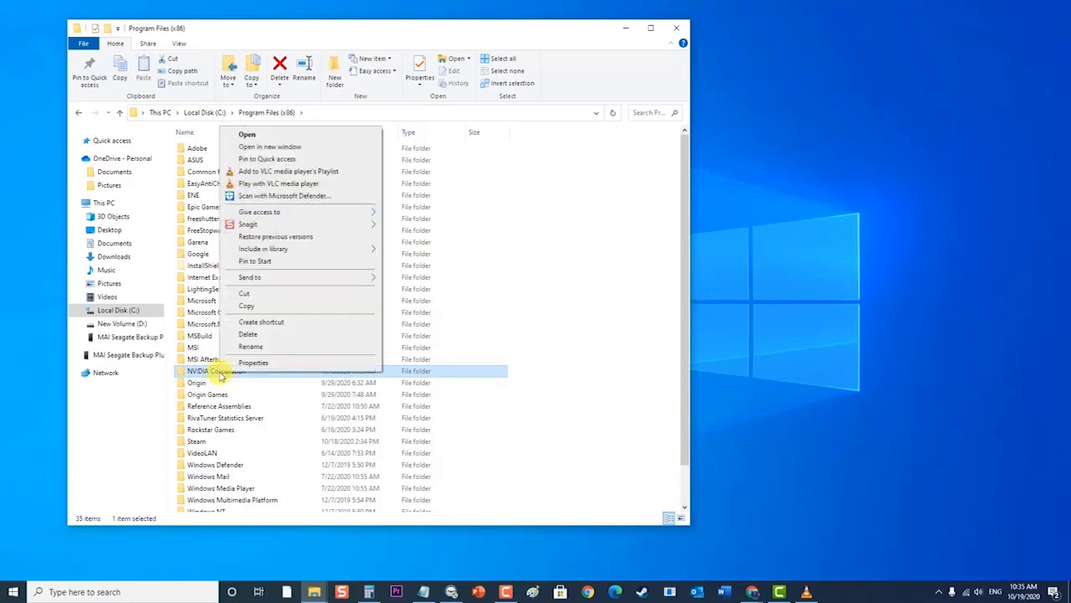
{"action": "mouse_move", "coordinate": [267, 334]}
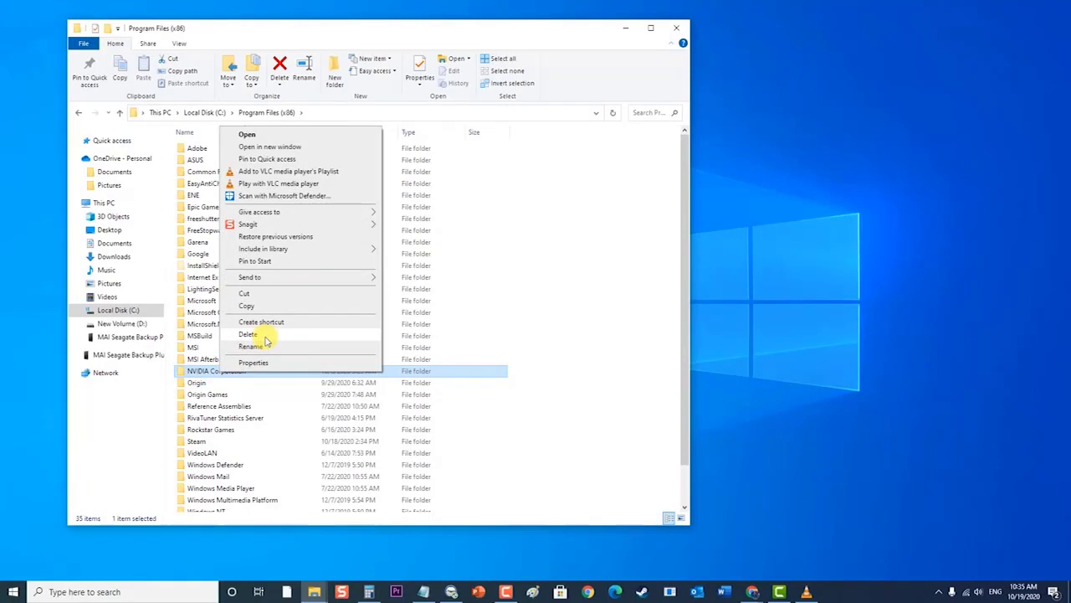
{"action": "left_click", "coordinate": [615, 314]}
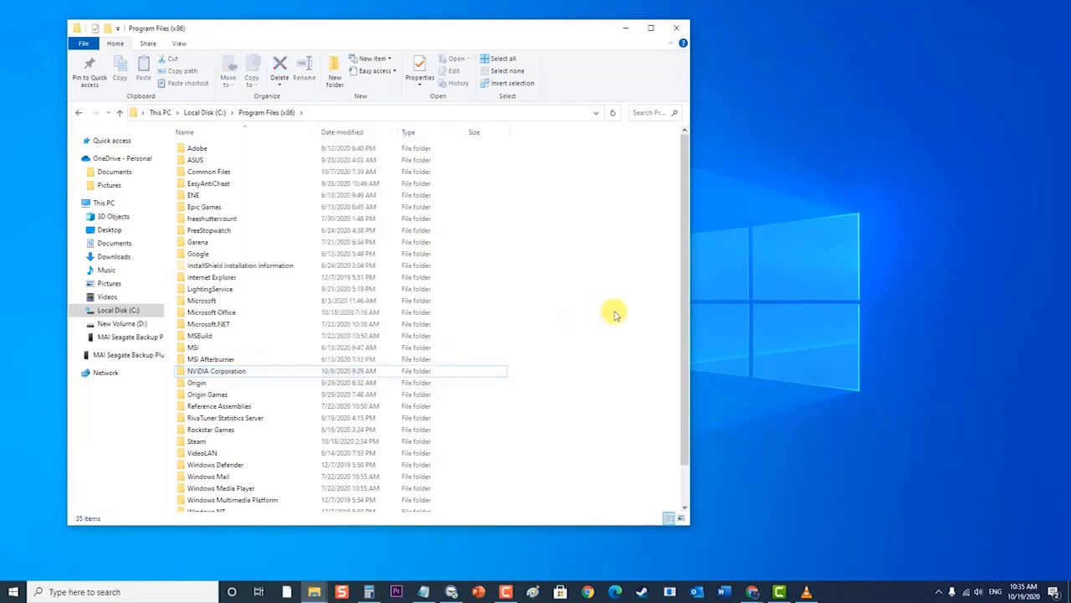
Step: Open C:\ProgramData and right-click its NVIDIA Corporation folder
{"action": "left_click", "coordinate": [205, 112]}
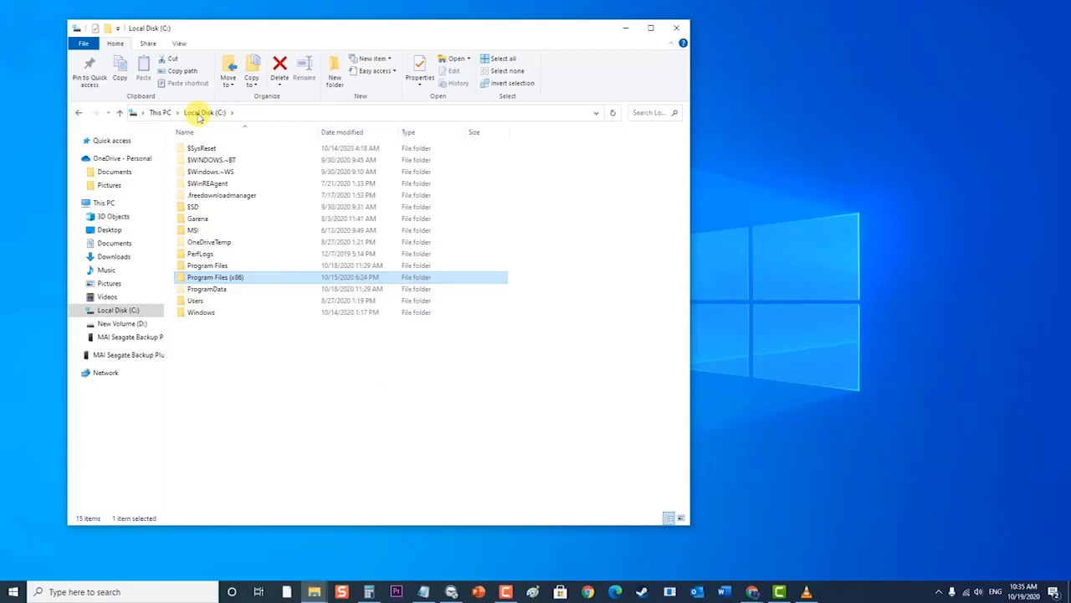
{"action": "double_click", "coordinate": [207, 288]}
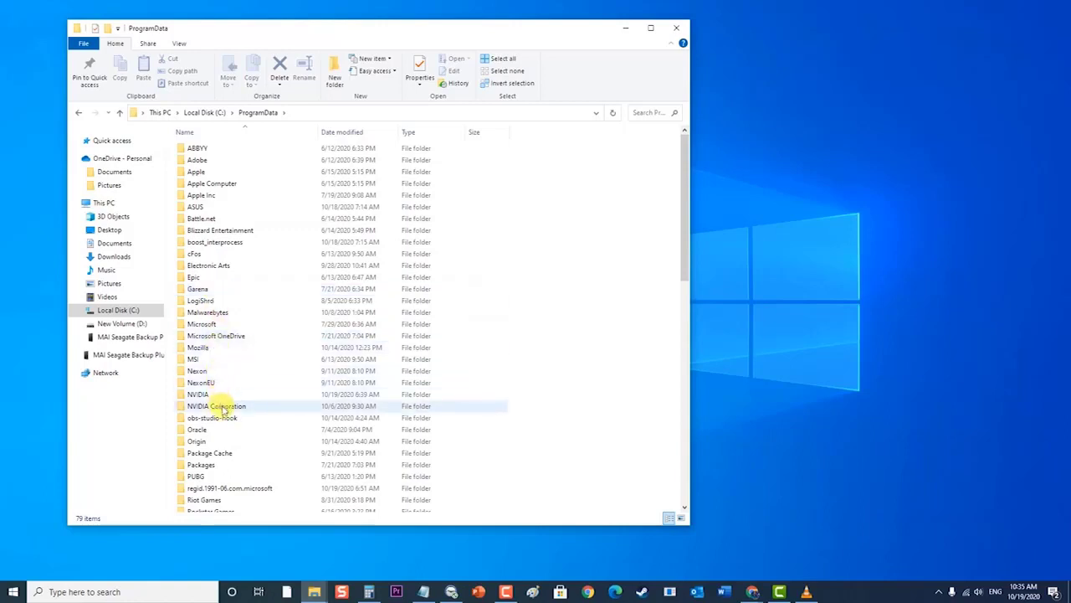
{"action": "left_click", "coordinate": [217, 406]}
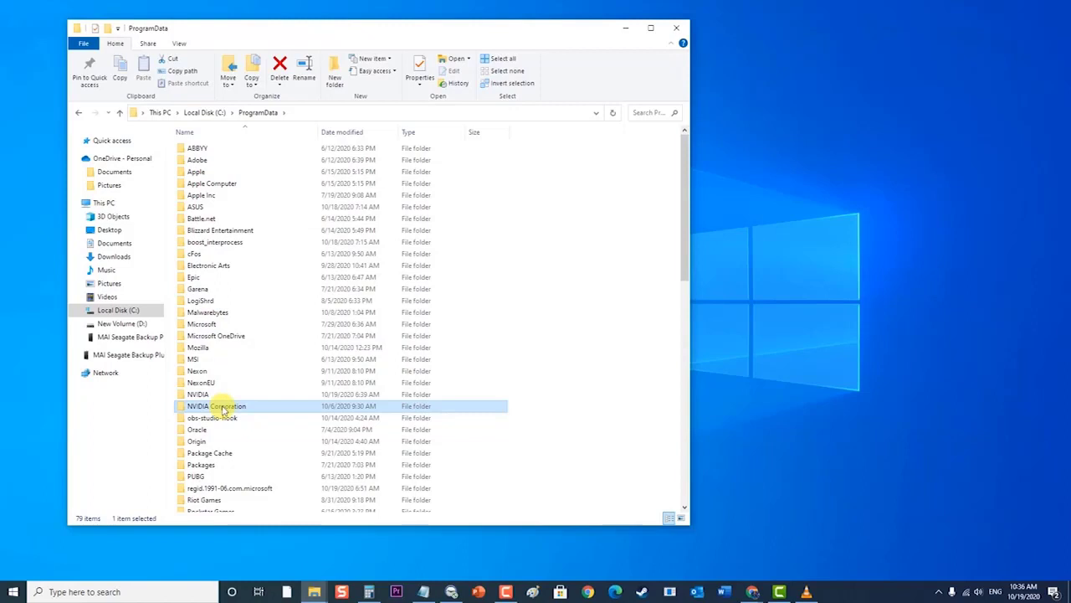
{"action": "right_click", "coordinate": [217, 406]}
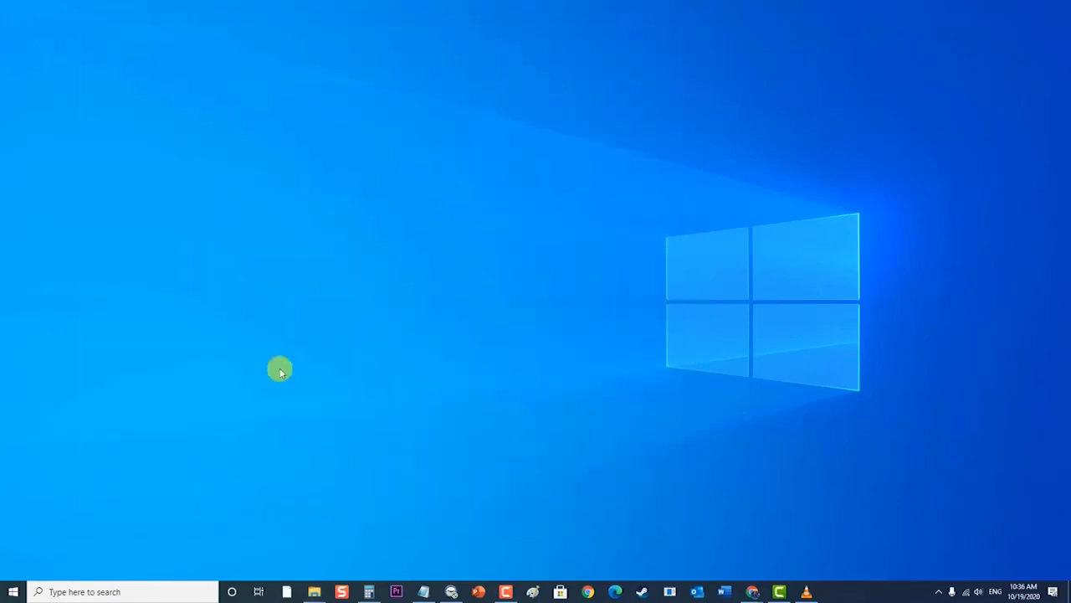
Step: Open the Start menu to reach the power options for restarting the PC
{"action": "left_click", "coordinate": [13, 592]}
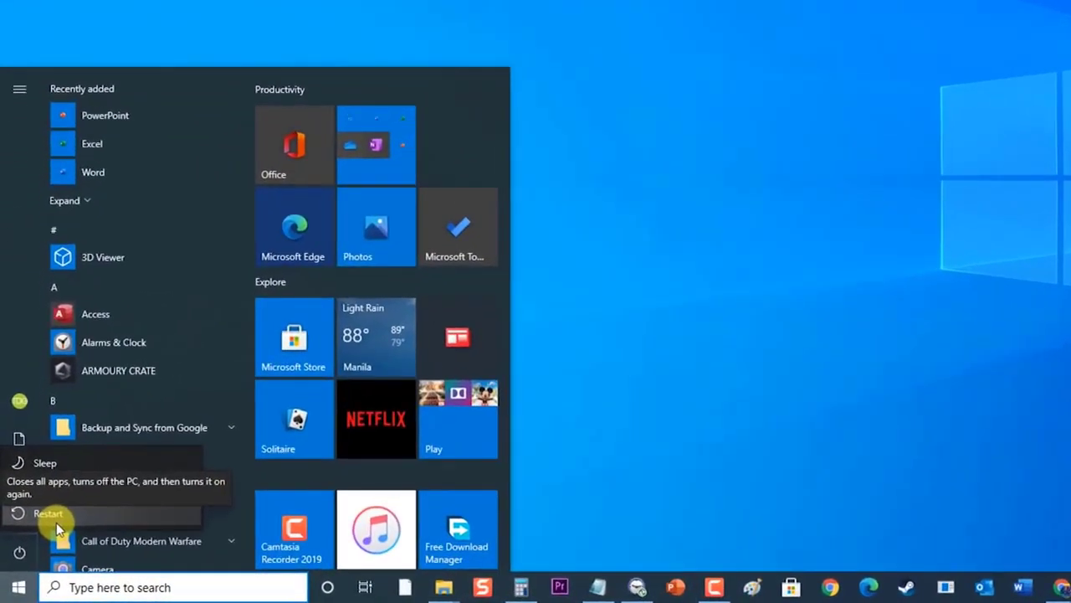
{"action": "mouse_move", "coordinate": [896, 155]}
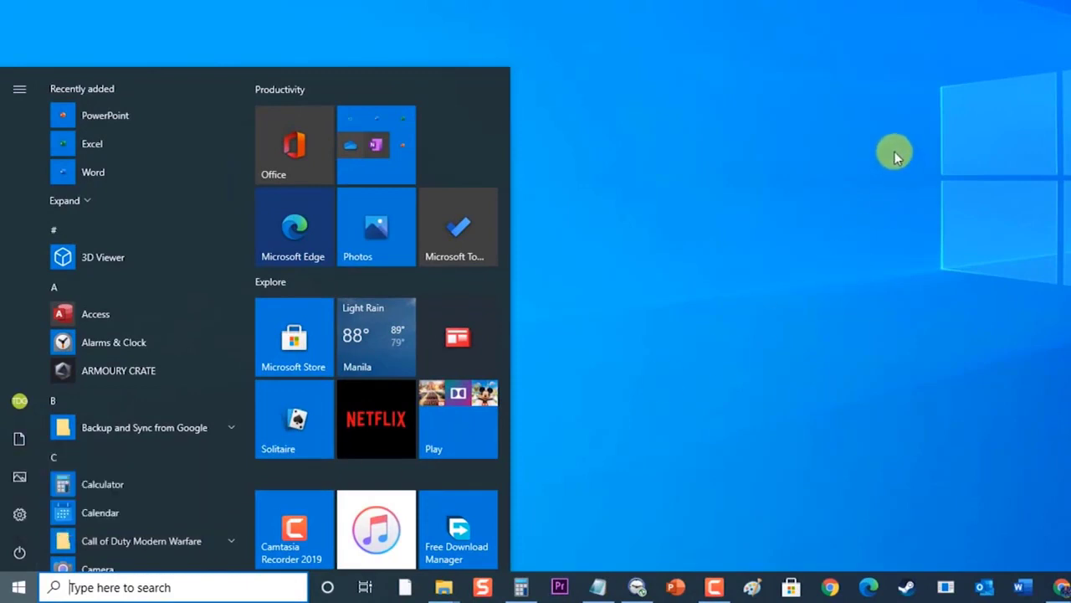